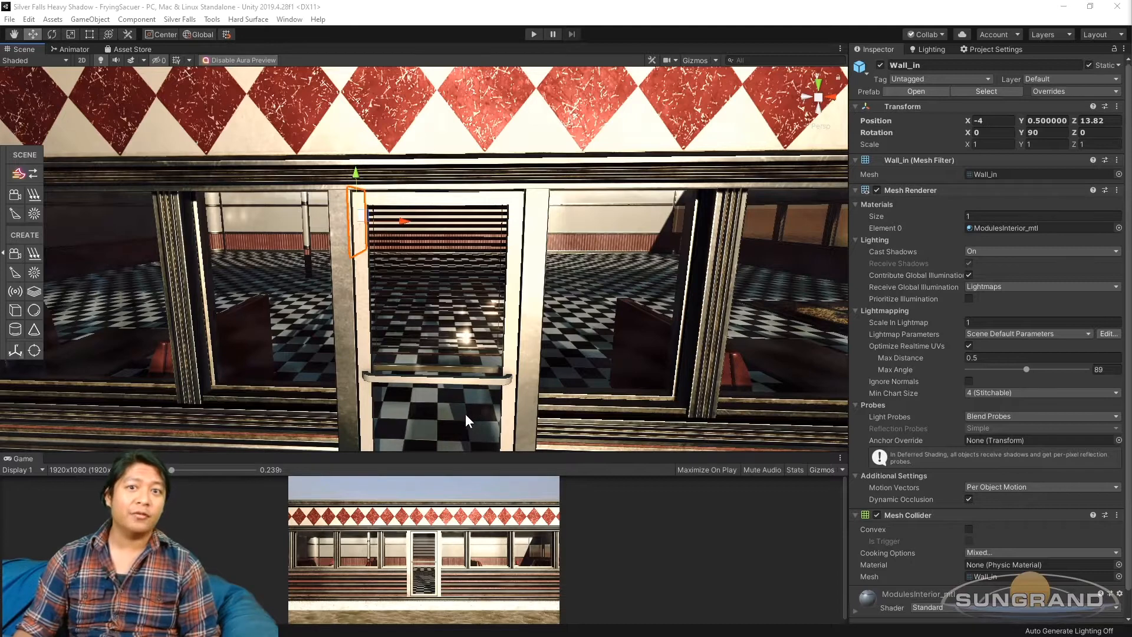
mouse_move(570, 330)
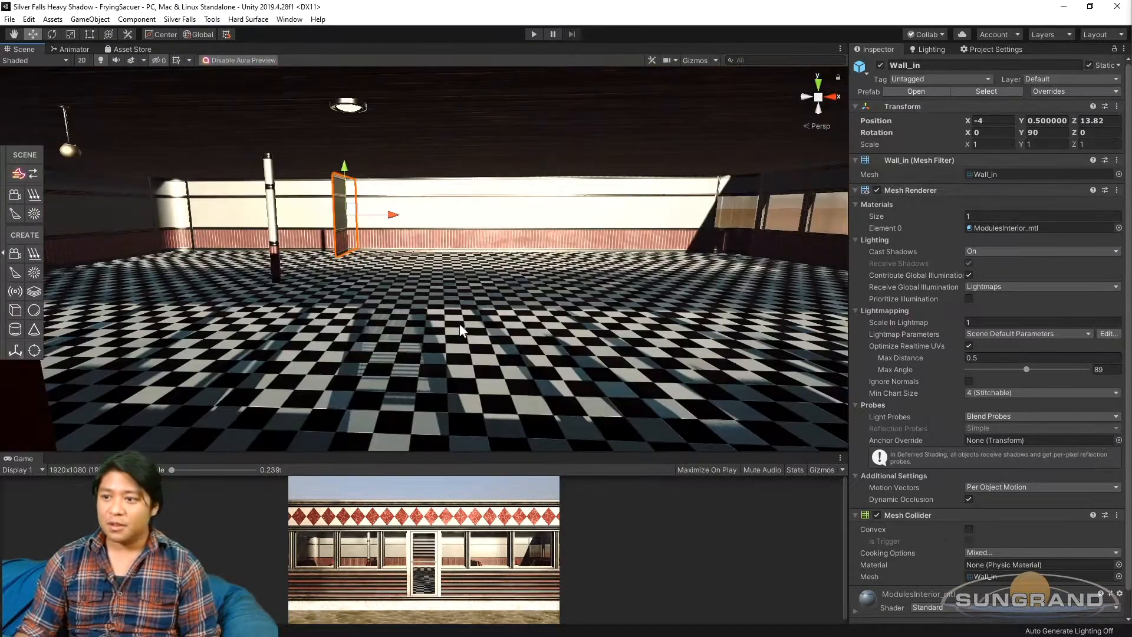
Step: Select the pendant lamp's Point Light, realtime with range 10 and no shadows
left_click_drag(462, 330, 489, 345)
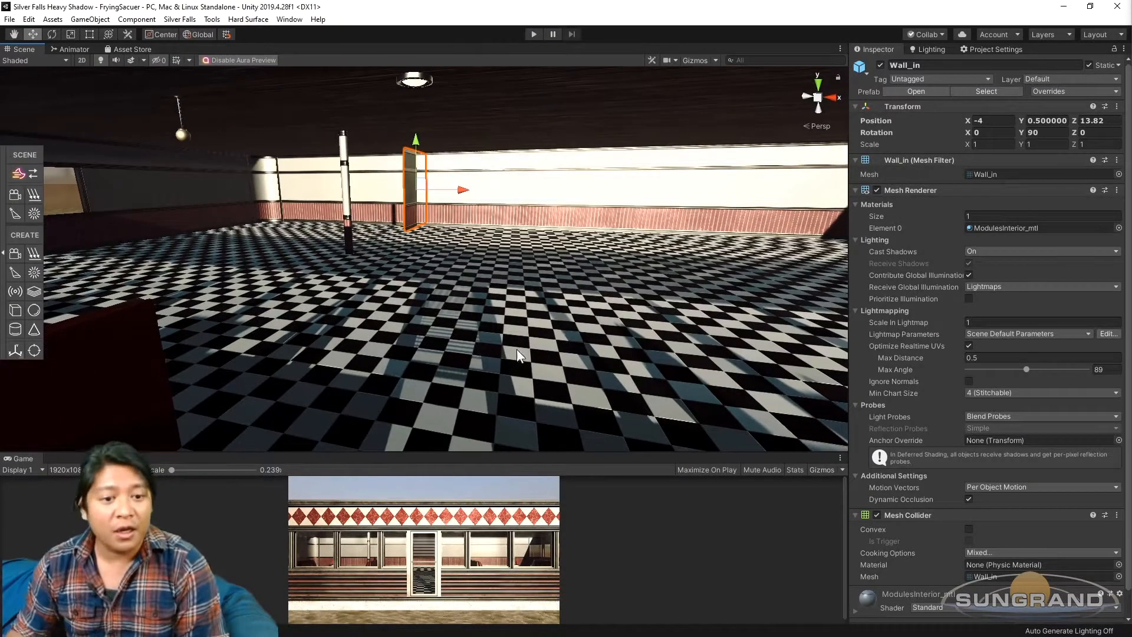
mouse_move(782, 347)
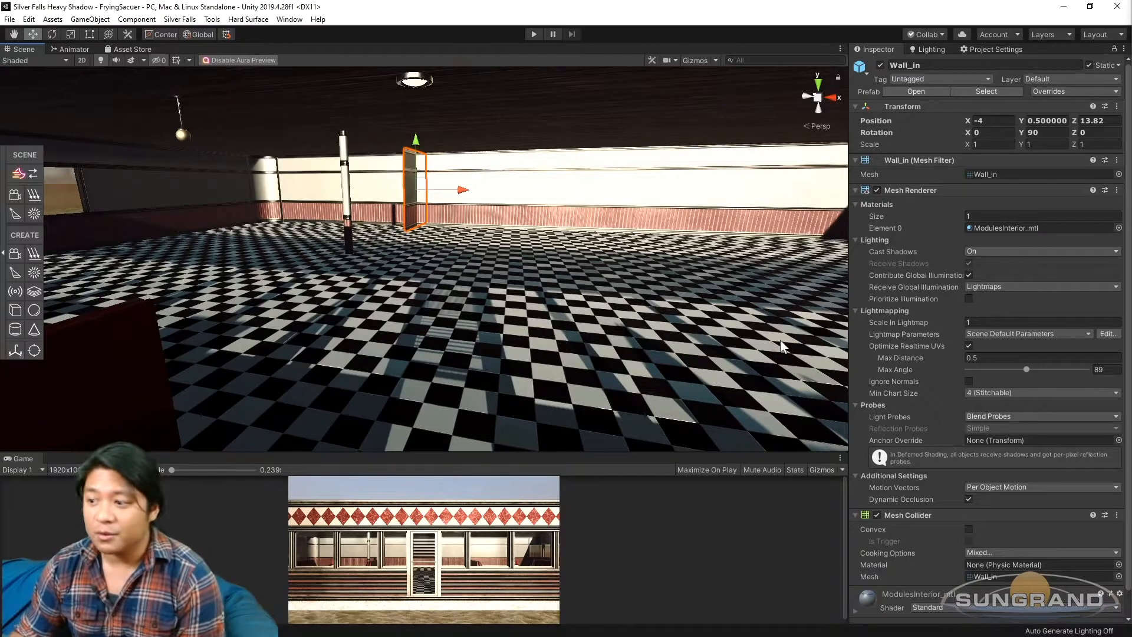
mouse_move(811, 341)
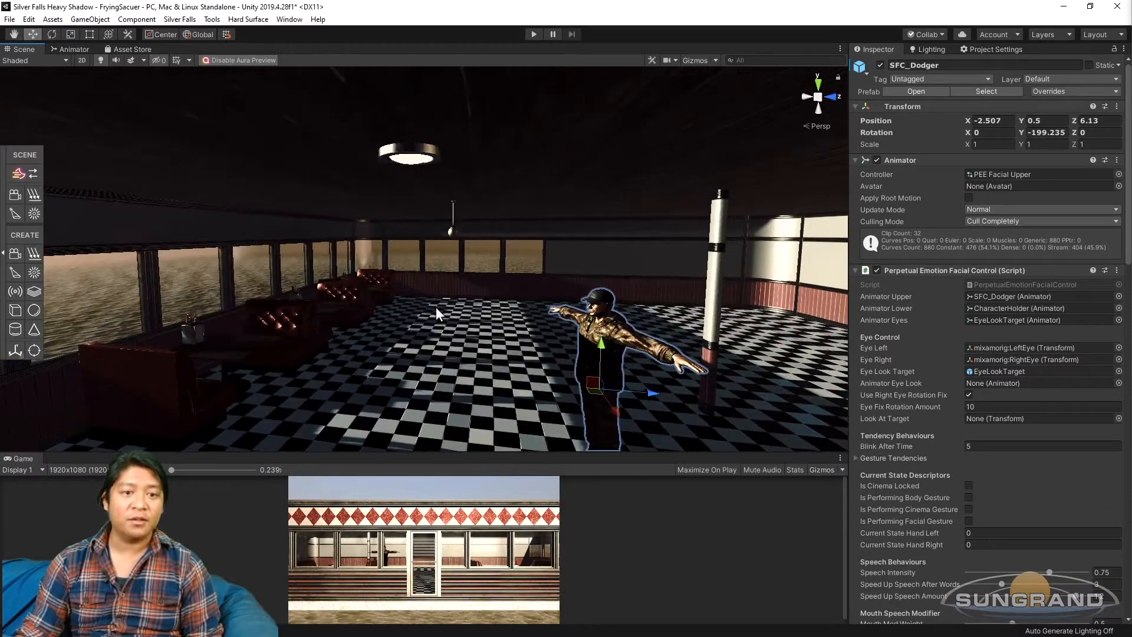
mouse_move(475, 253)
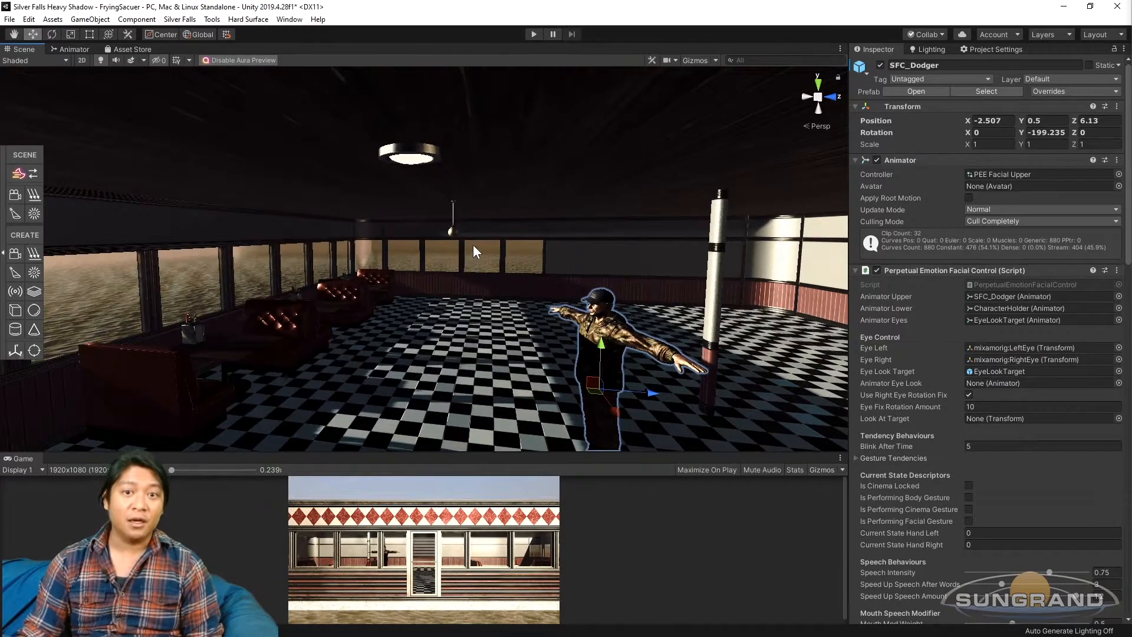
left_click(409, 153)
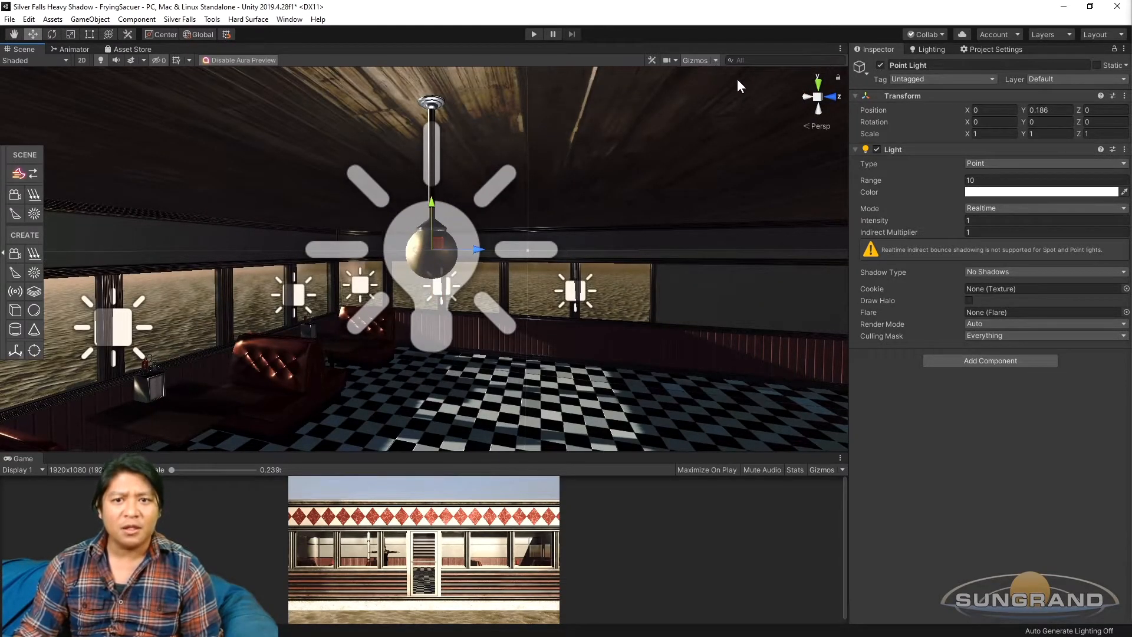
Step: Set the lamp globe's Mesh Renderer Cast Shadows to Off
left_click(696, 61)
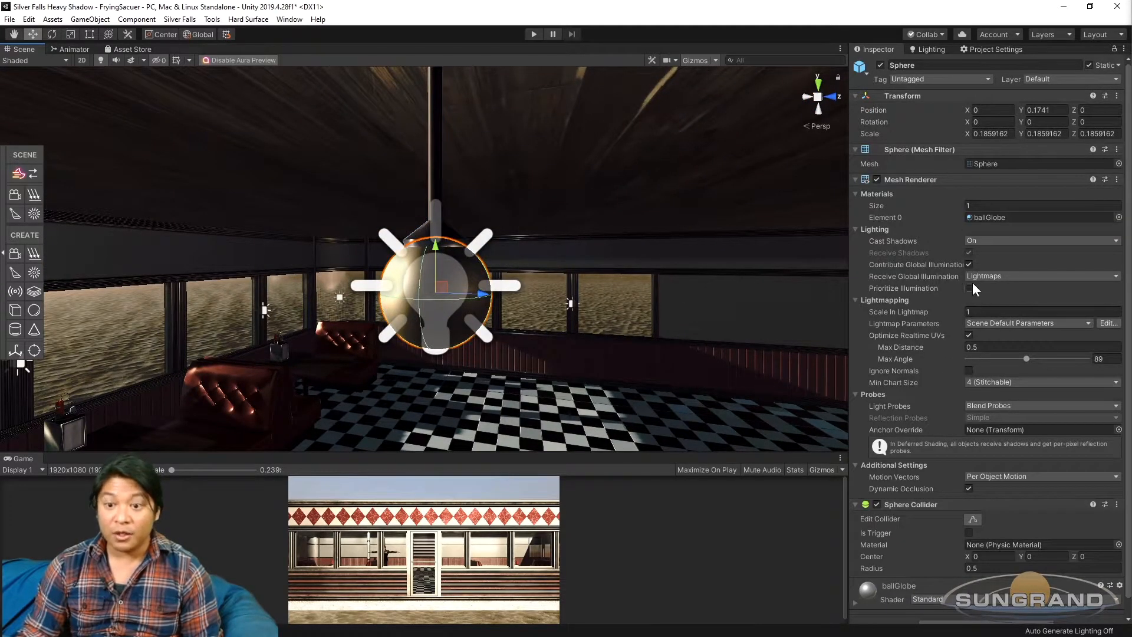
left_click(1041, 241)
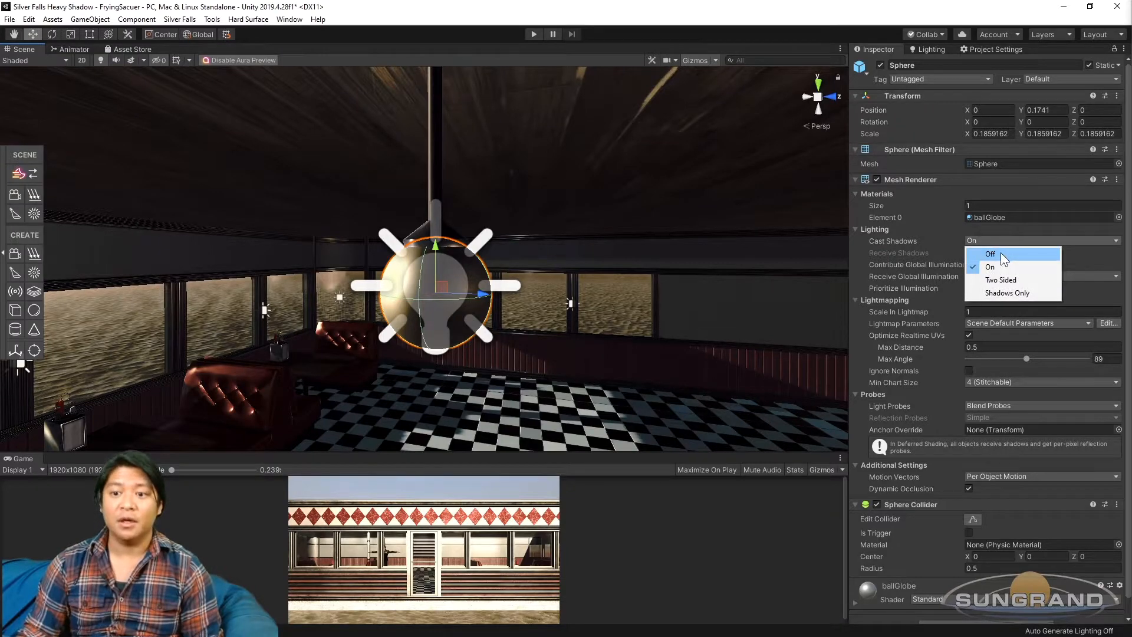
left_click(990, 254)
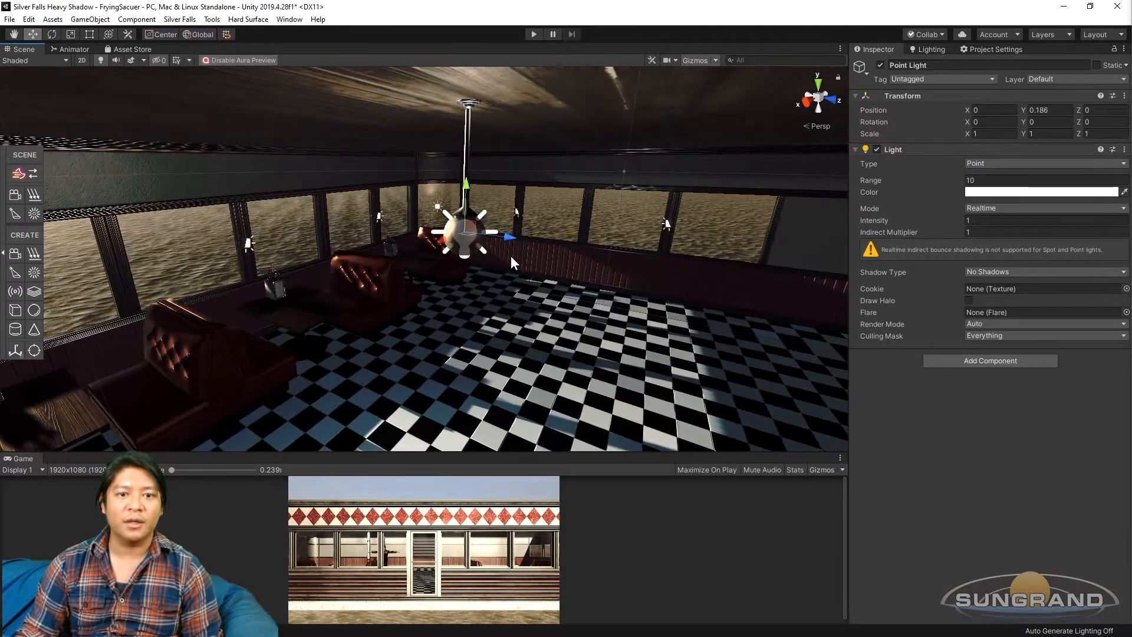
Step: Switch the point light's Shadow Type to Soft Shadows
left_click_drag(506, 252, 549, 317)
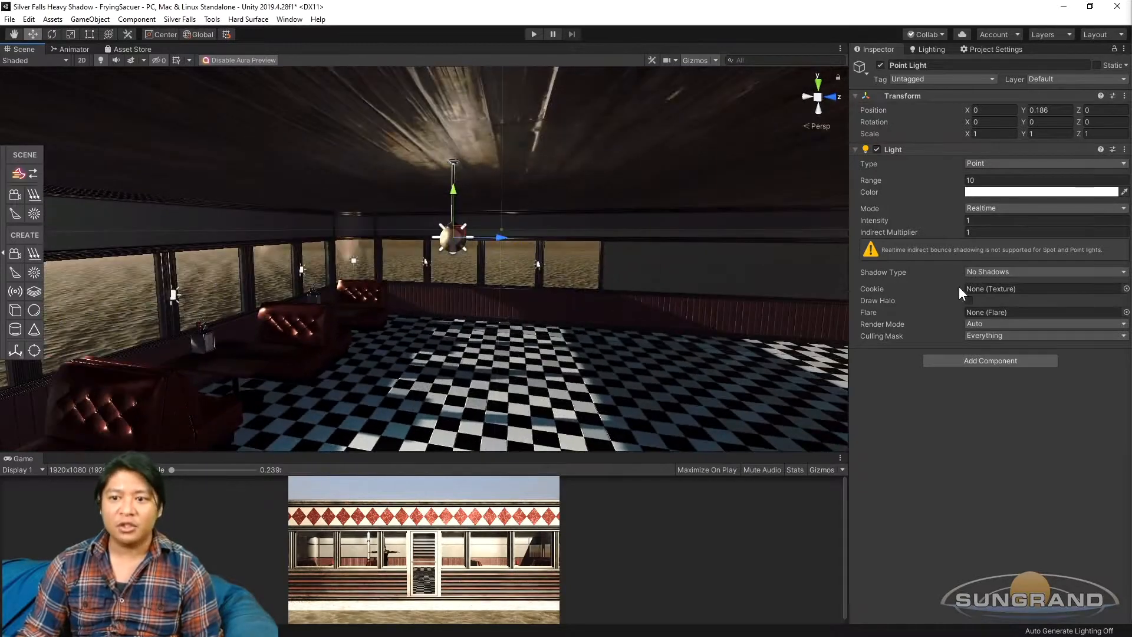
left_click(1043, 271)
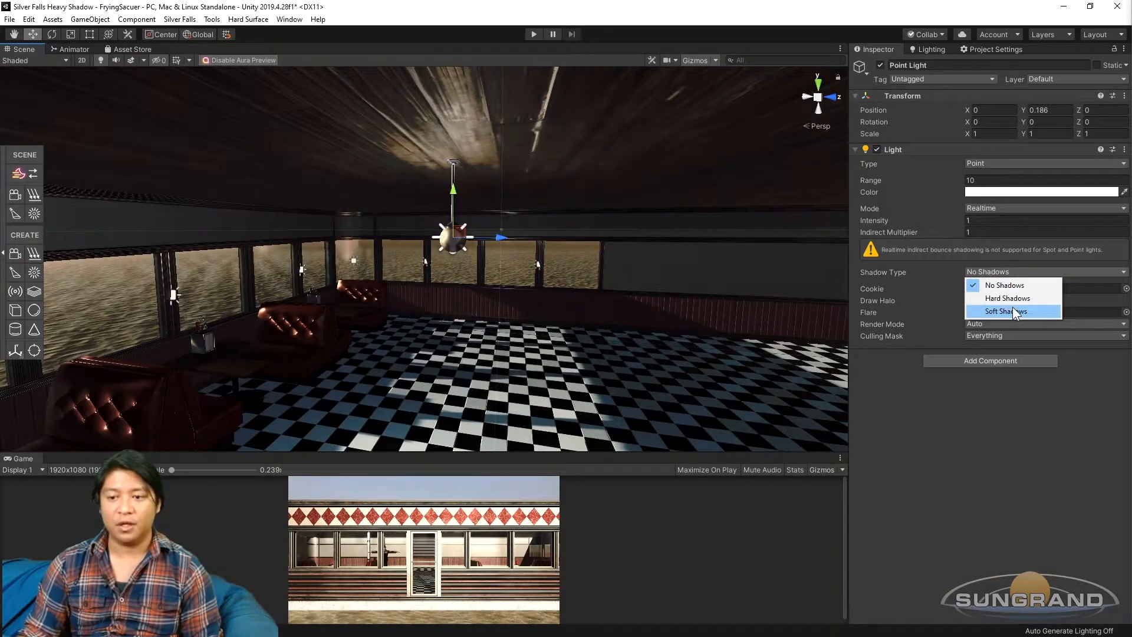
left_click(1002, 311)
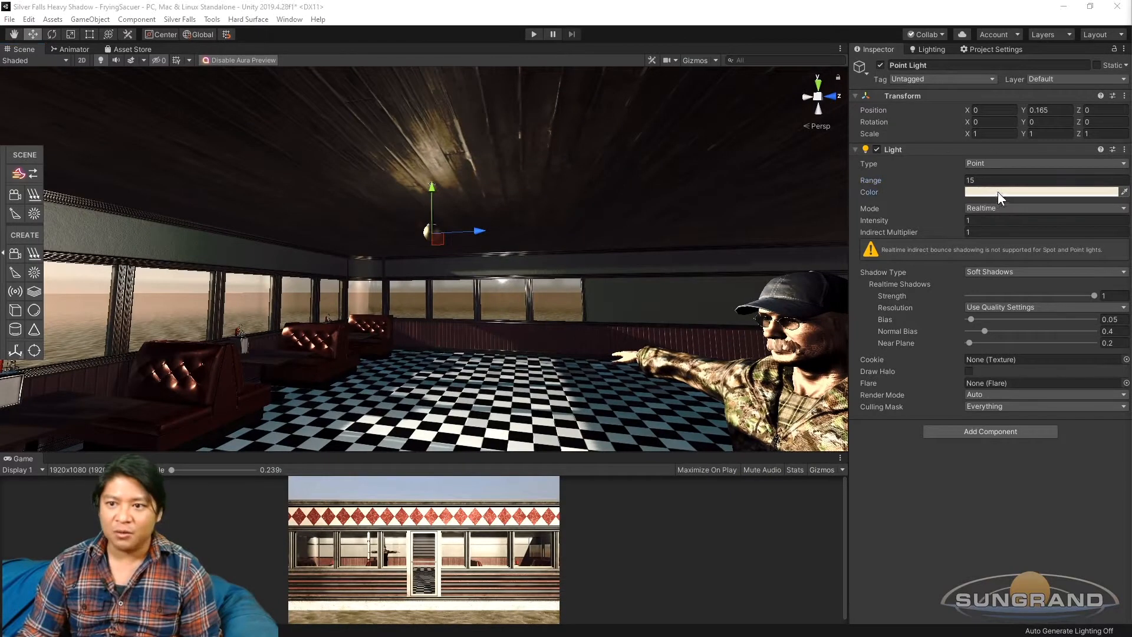
Step: Tint the point light a warm cream colour, E3DBB9
left_click(1043, 192)
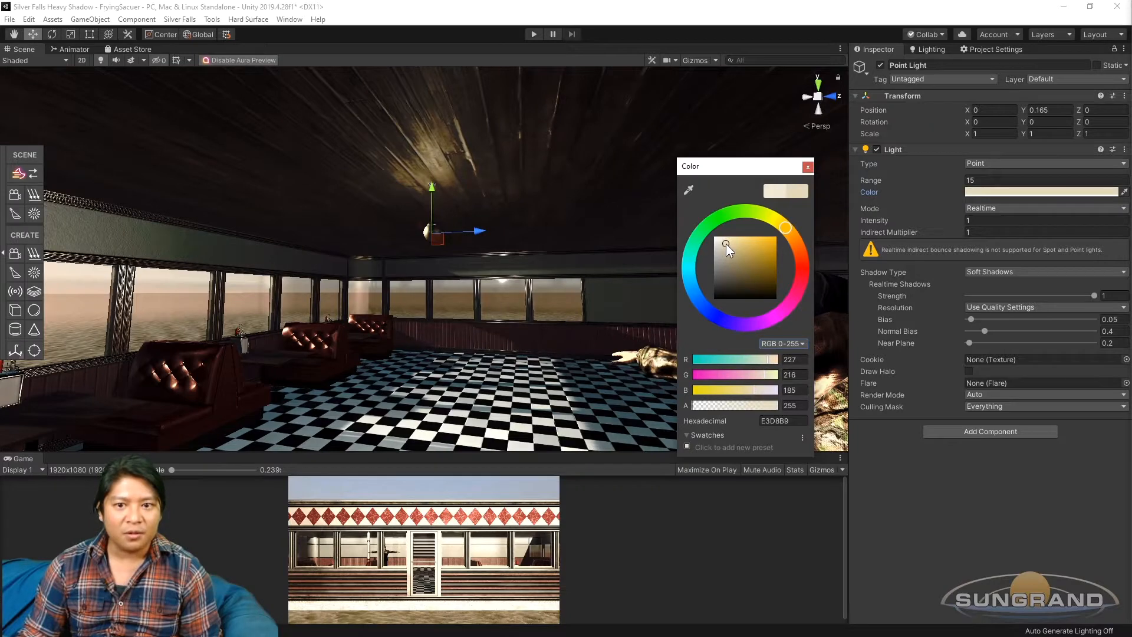
left_click_drag(725, 245, 793, 241)
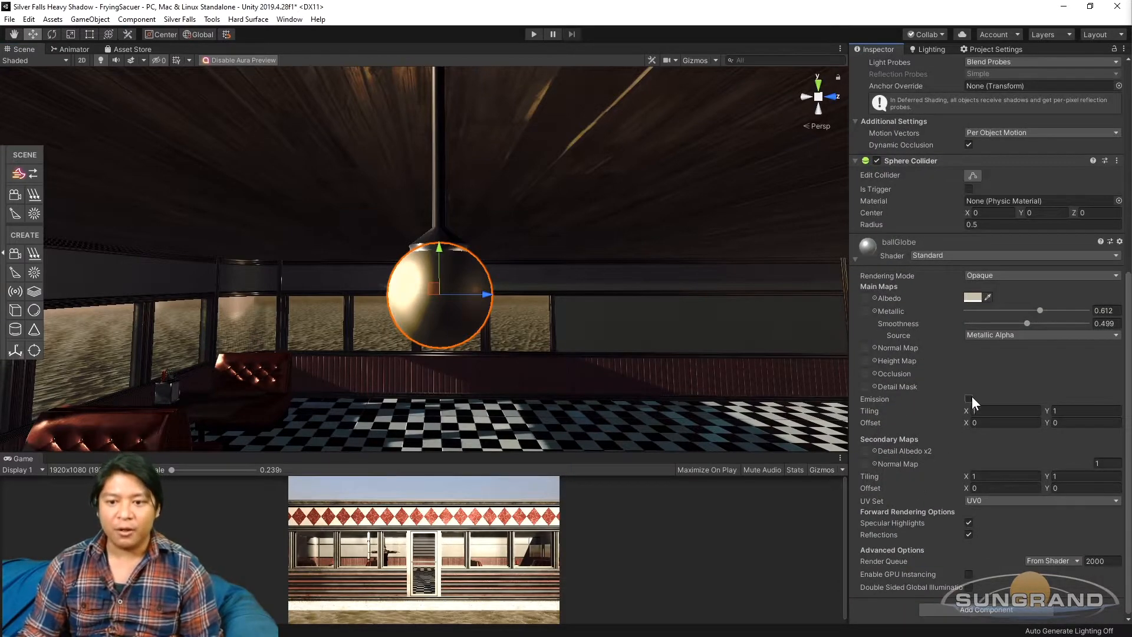
Step: Enable Emission on the ballGlobe material
left_click(969, 398)
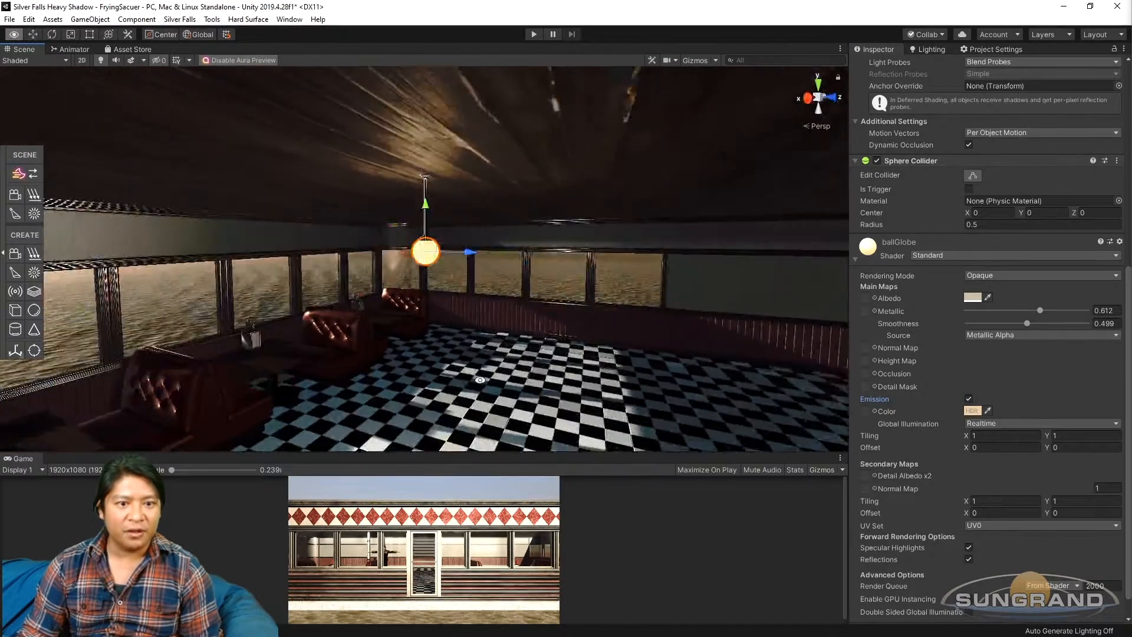
left_click(971, 410)
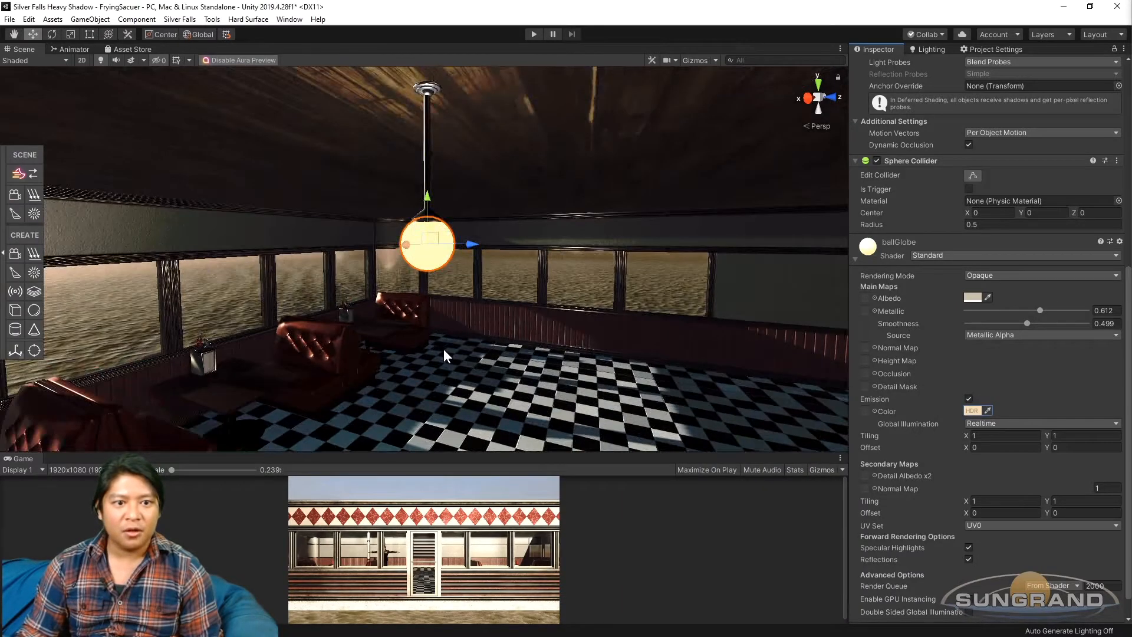
left_click(971, 410)
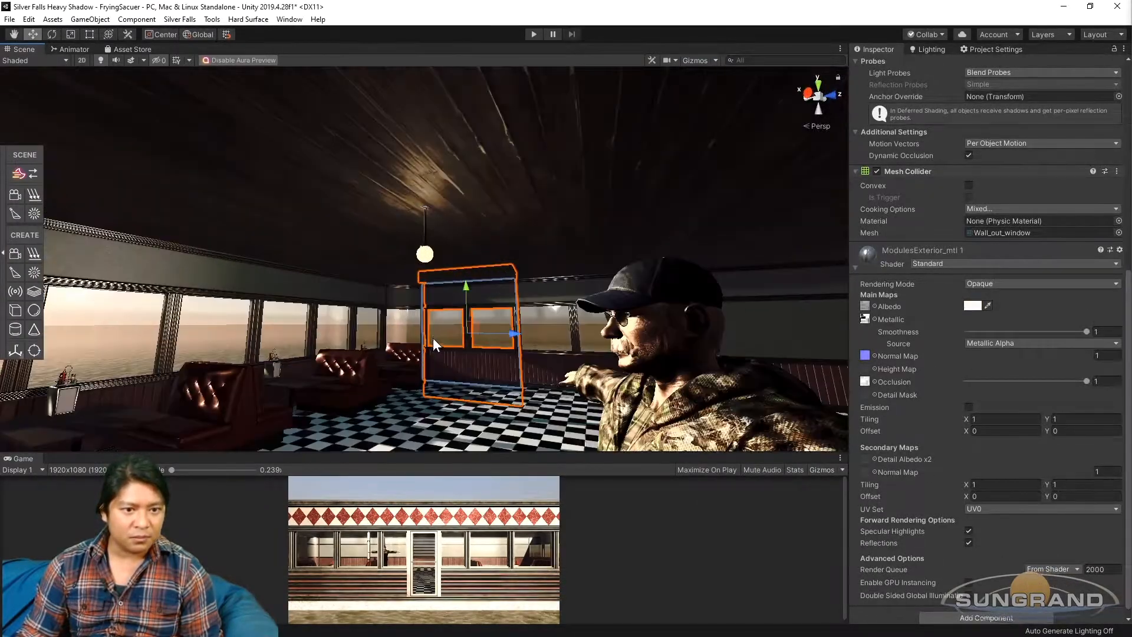
Step: Give the globe material a warm orange HDR emission colour
left_click(423, 255)
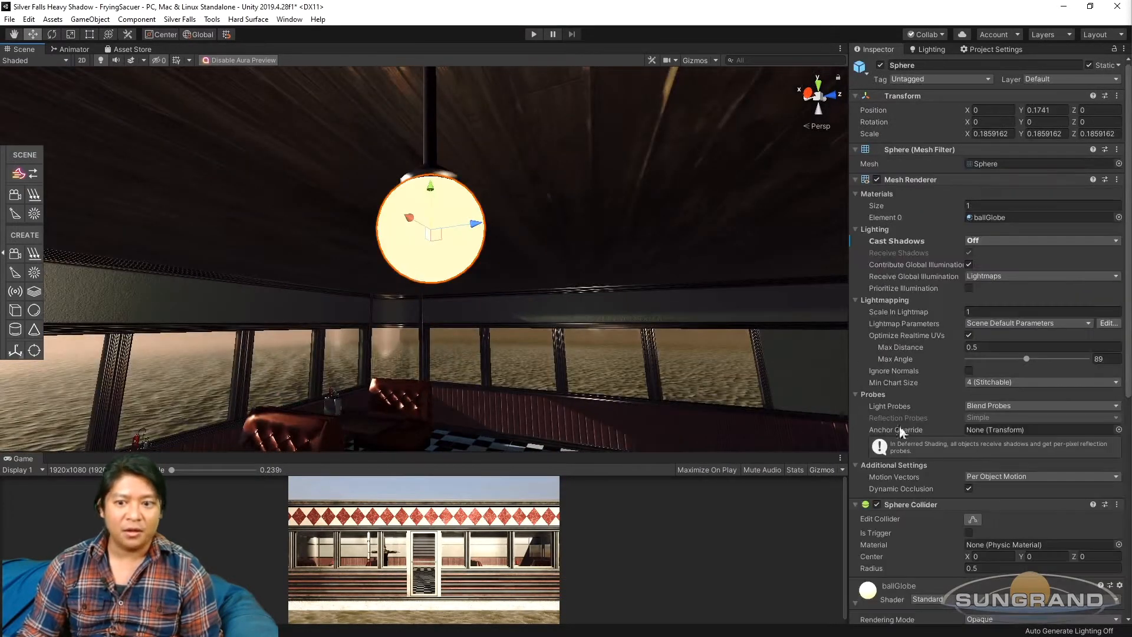
left_click(973, 384)
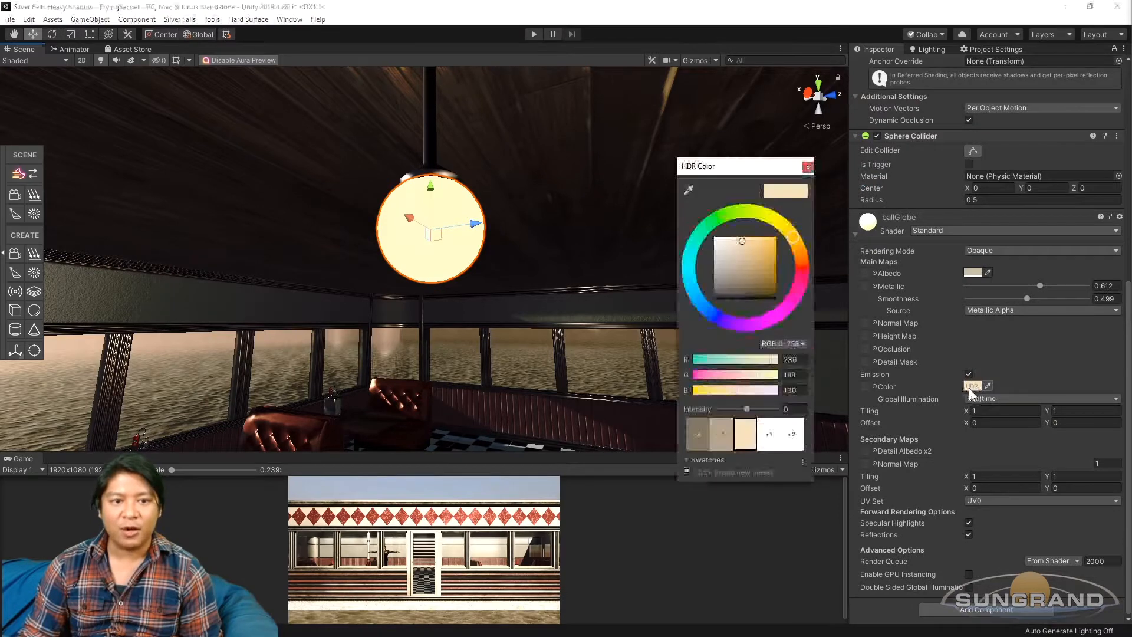
left_click(747, 249)
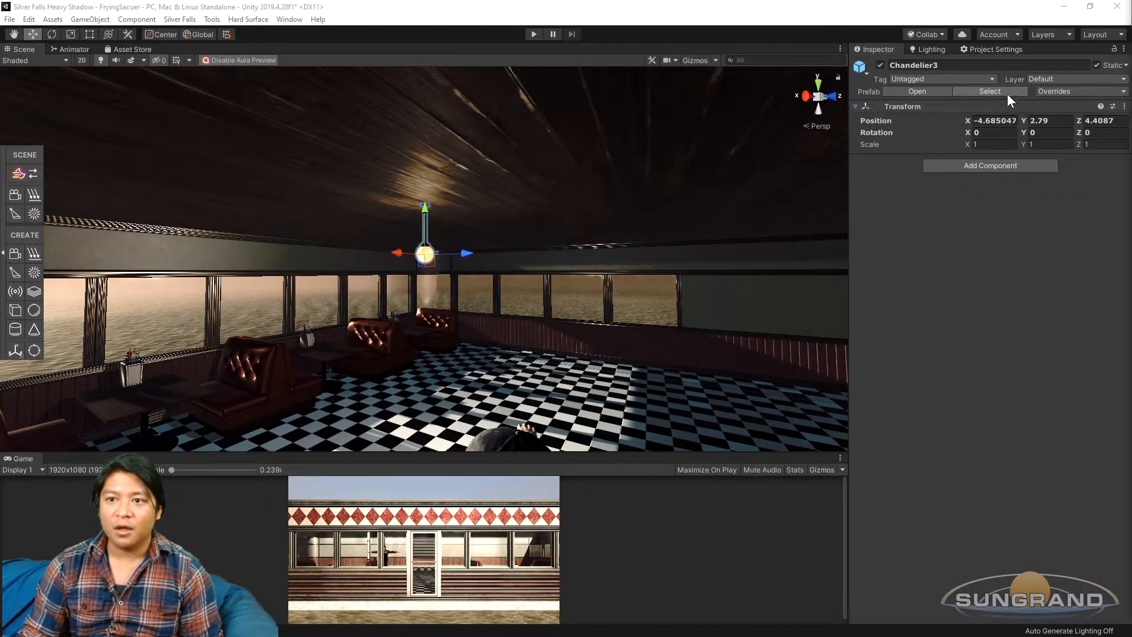
Step: Slide Chandelier3 along the ceiling and set its X position near the side wall
left_click(1054, 91)
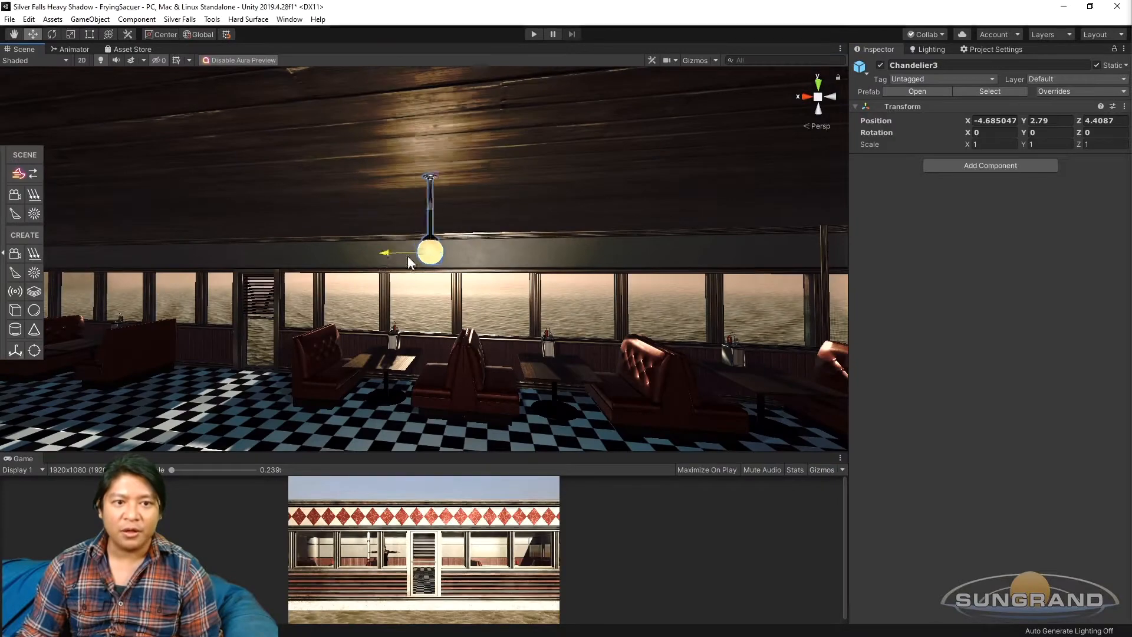
left_click_drag(429, 252, 610, 256)
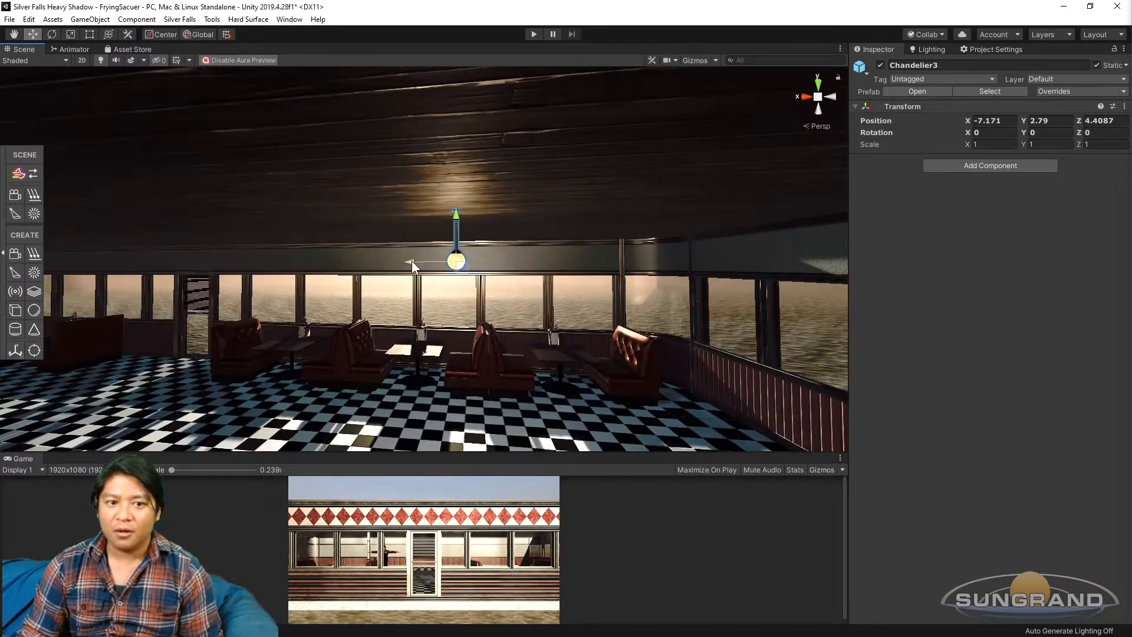
left_click_drag(412, 262, 444, 261)
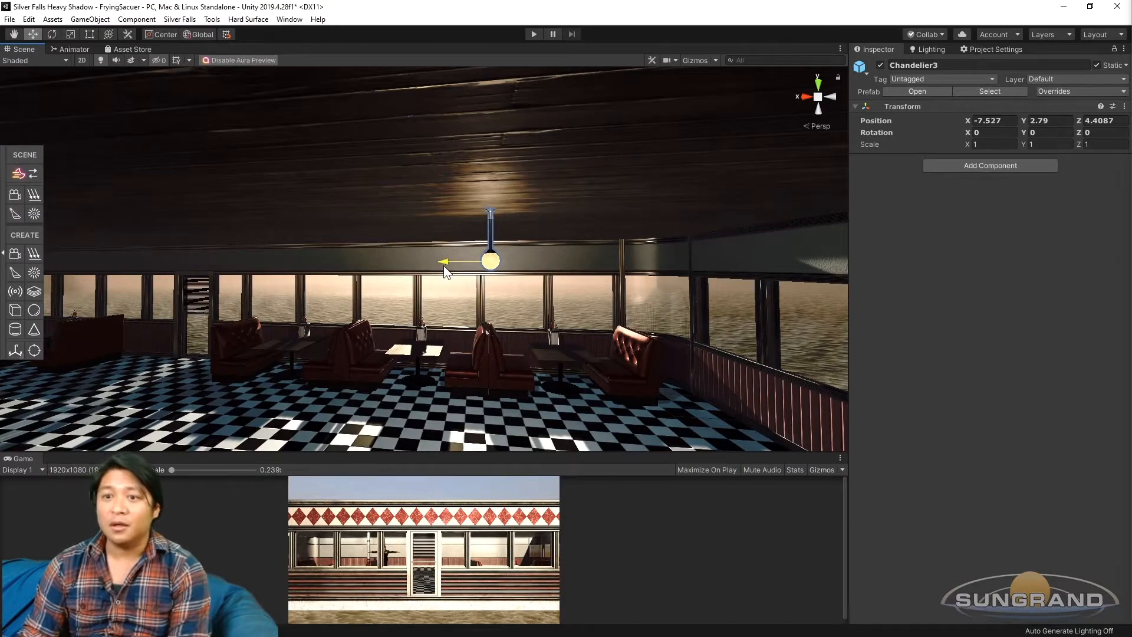
left_click(989, 120)
type("-9")
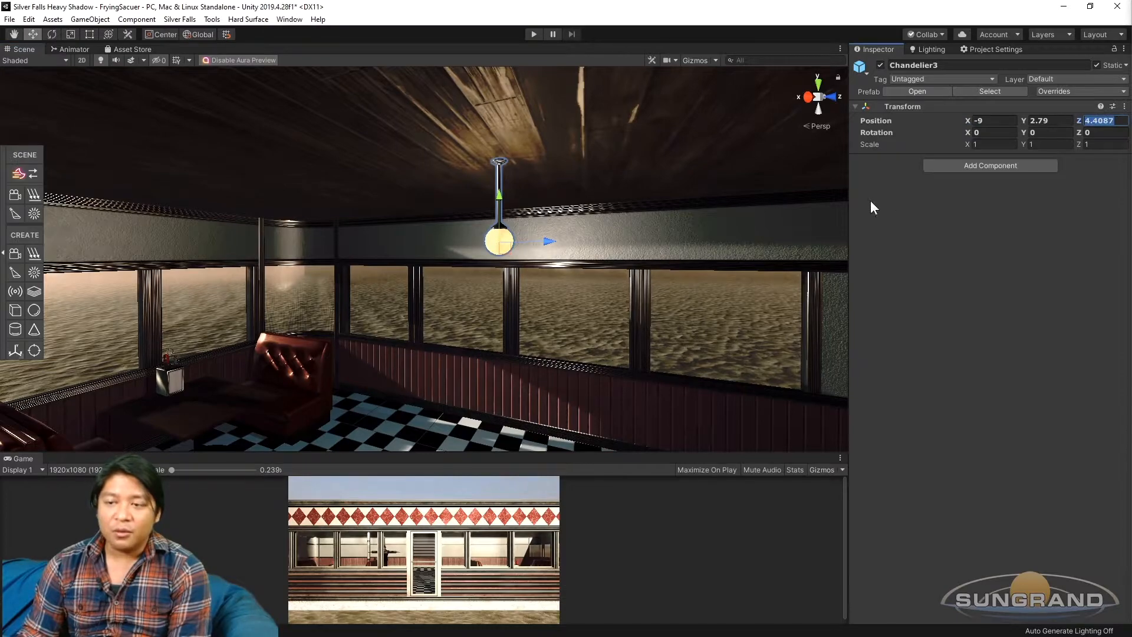
type("6")
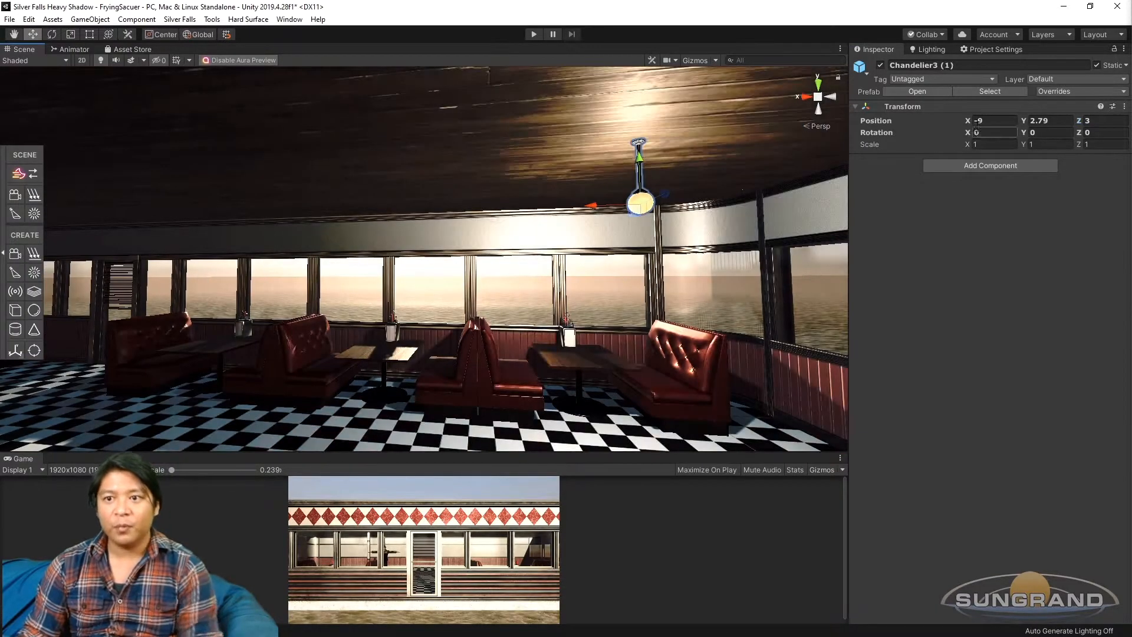
Step: Duplicate the chandelier and enter Position X -3 and 9 for the copies
type("-3")
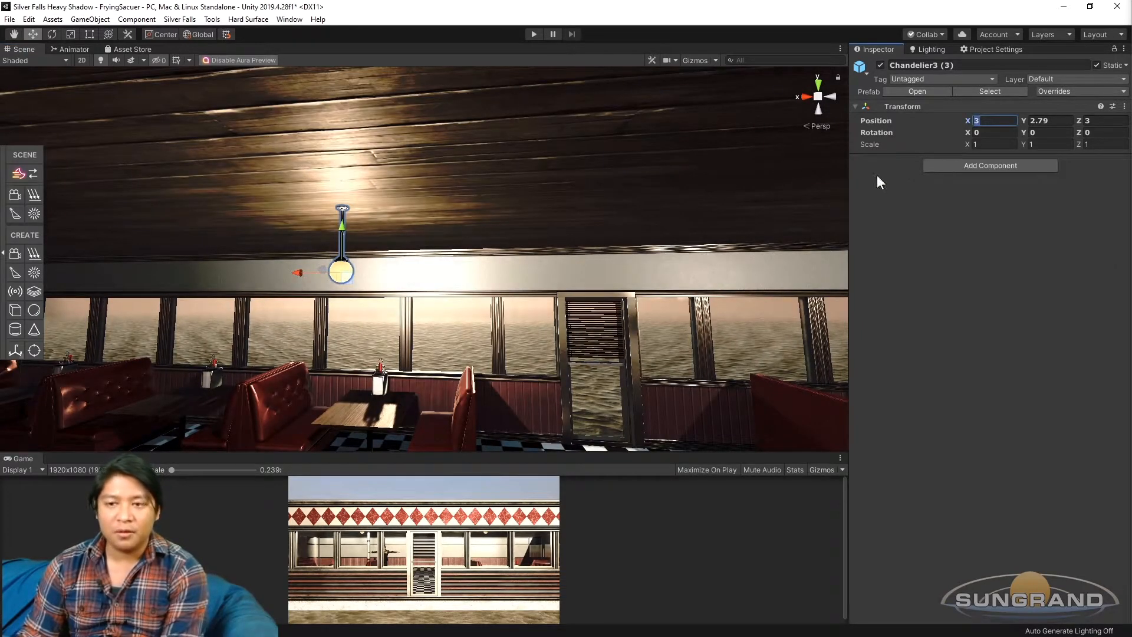
type("9")
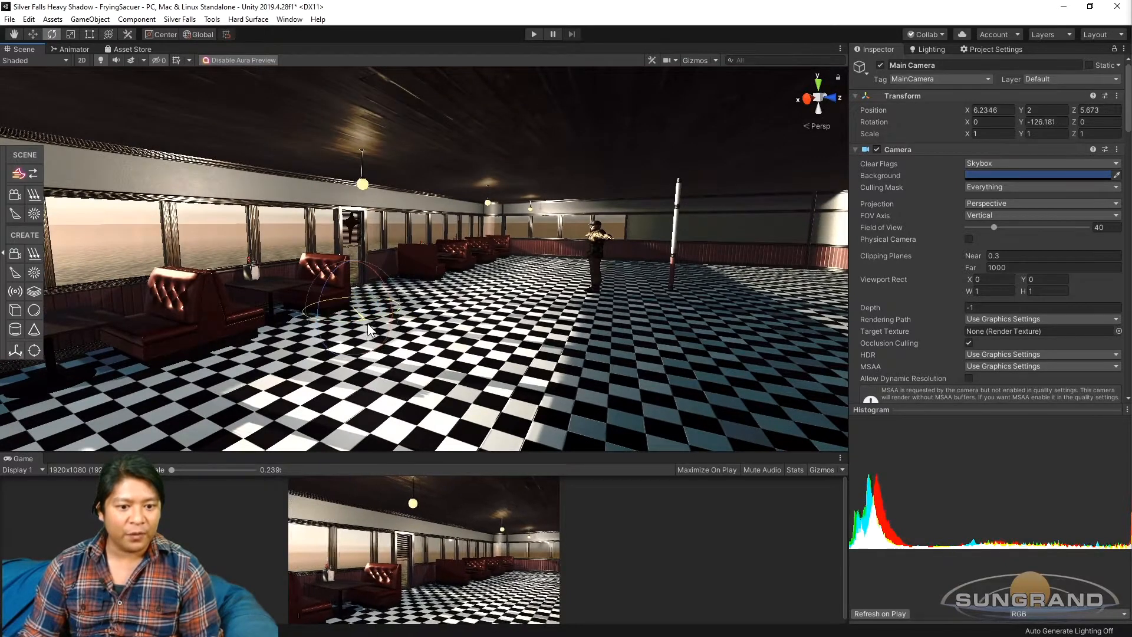
Step: Align the Main Camera with the scene view inside the diner
left_click_drag(375, 329, 379, 339)
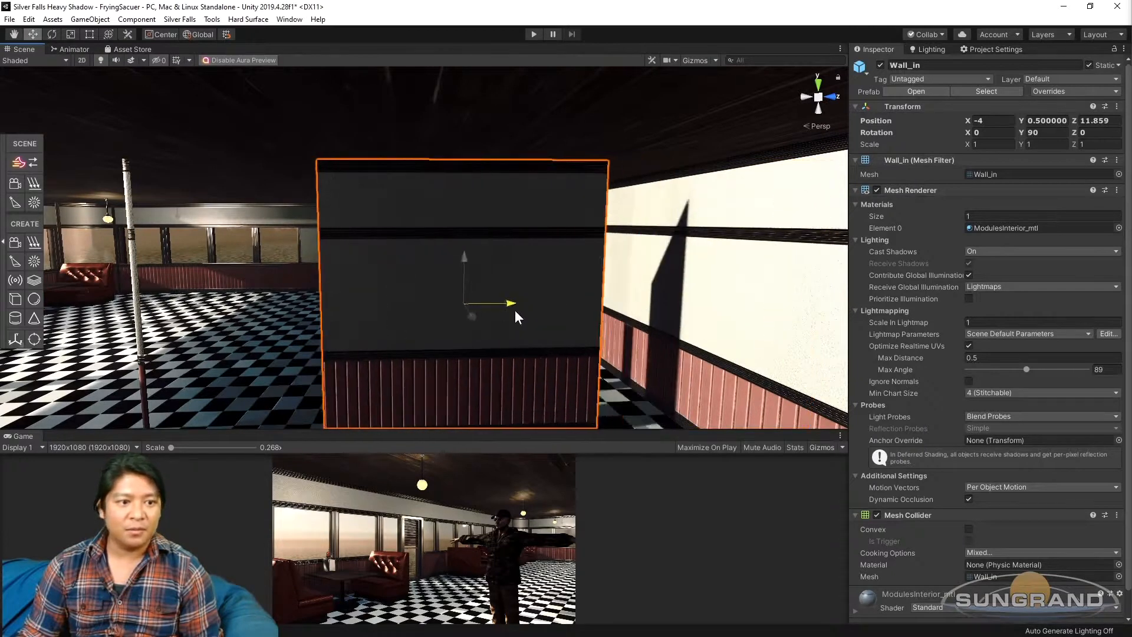
Step: Place a Wall_in module at X -4, rotated 90 degrees, along the floor
left_click_drag(513, 303, 332, 305)
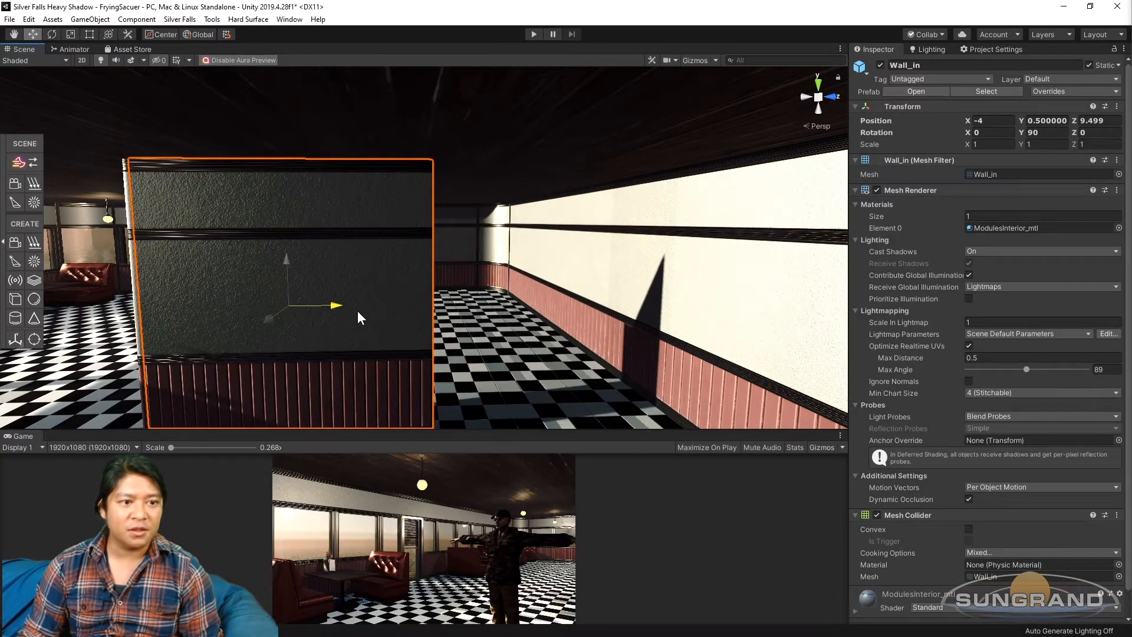
left_click(1095, 121)
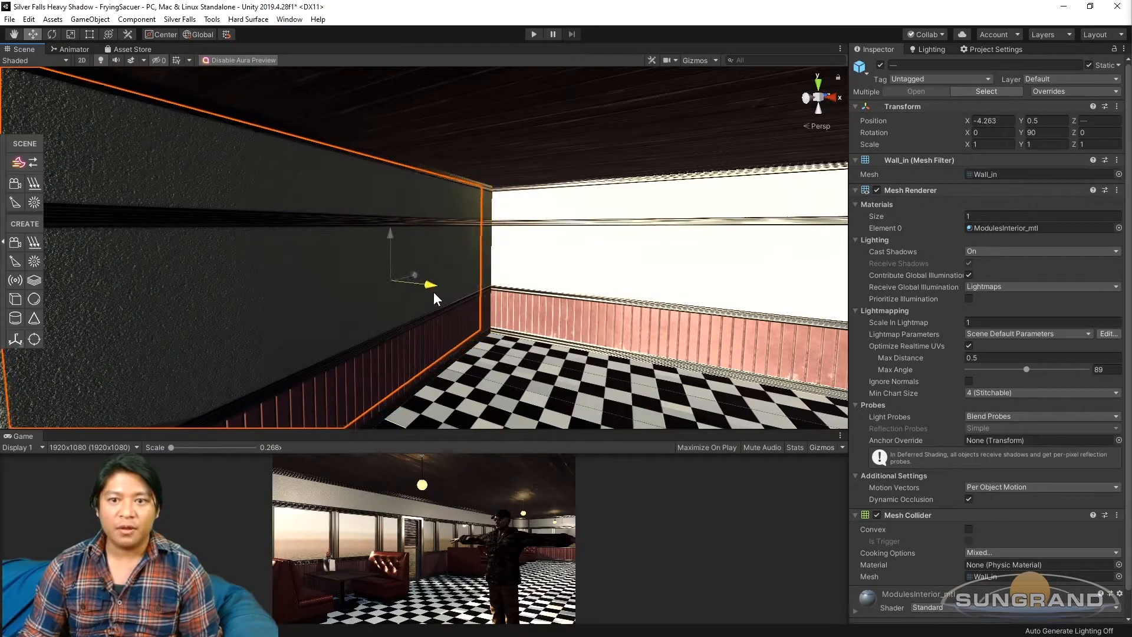
Step: Line up the Wall_in pieces and rotate the Wall_in_door piece to 180 degrees
left_click_drag(431, 284, 452, 288)
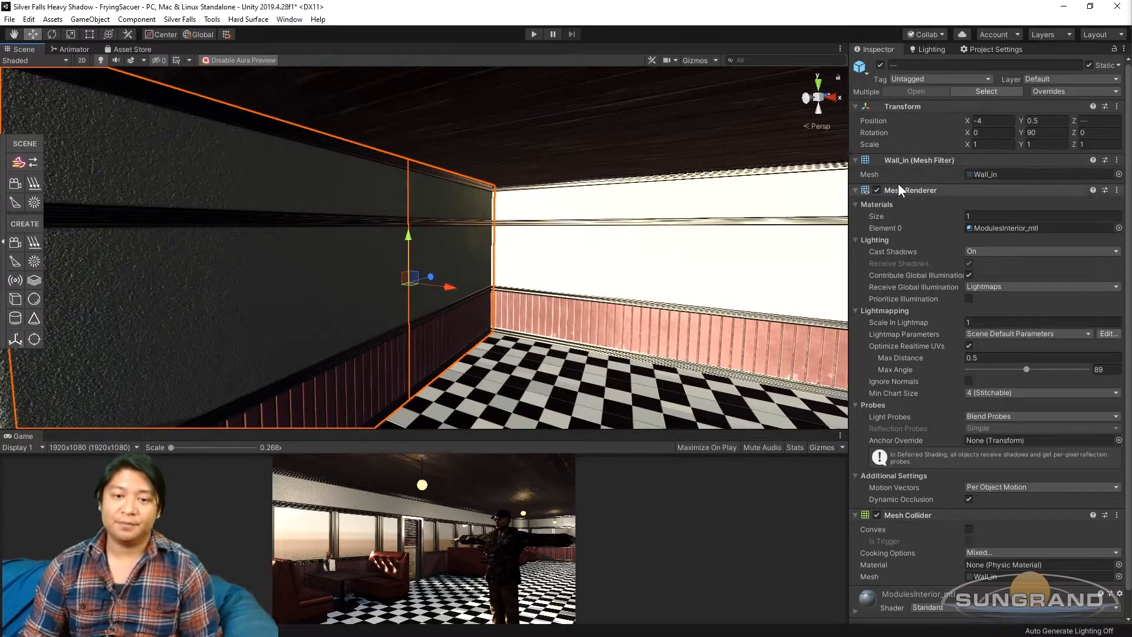
type("270")
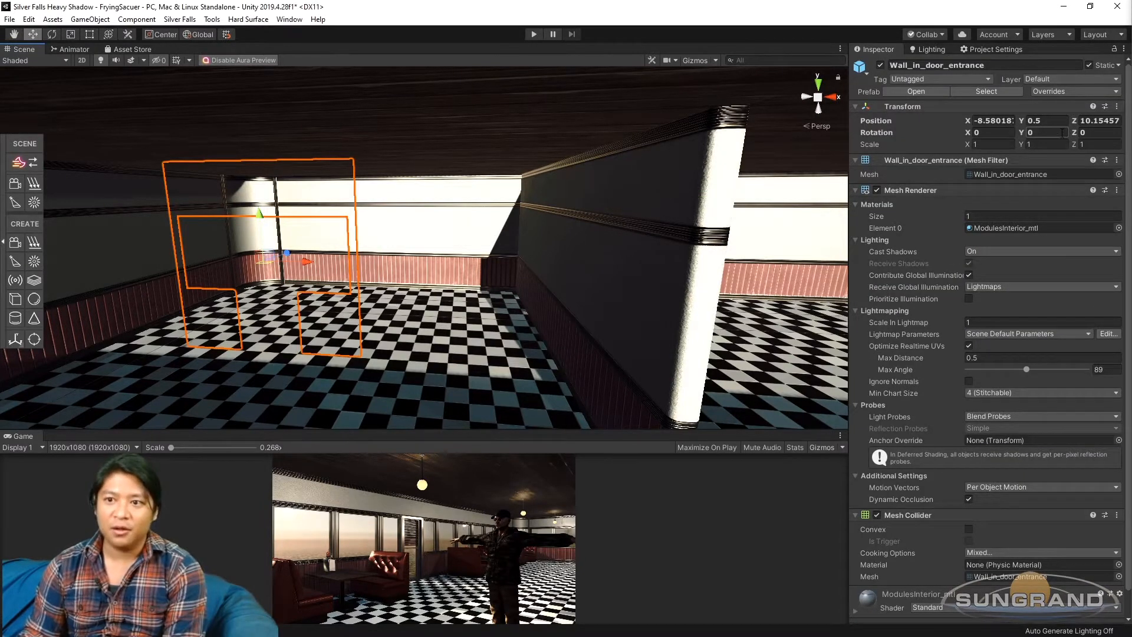
type("180")
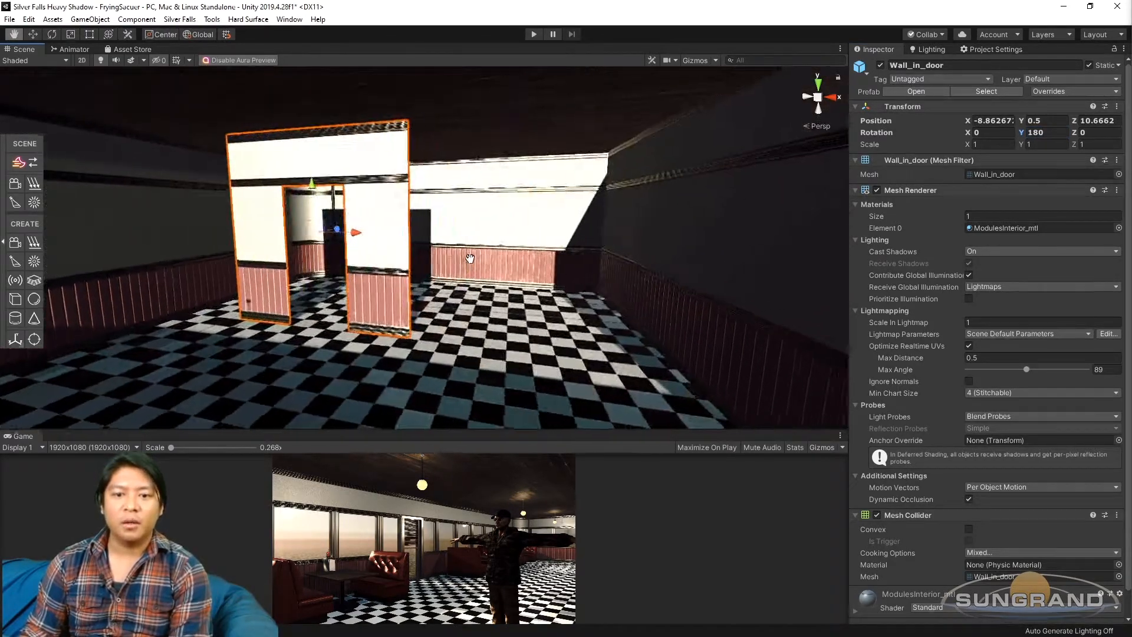
Step: Move the doorway wall piece against the neighbouring walls to form the entrance
left_click_drag(469, 256, 354, 217)
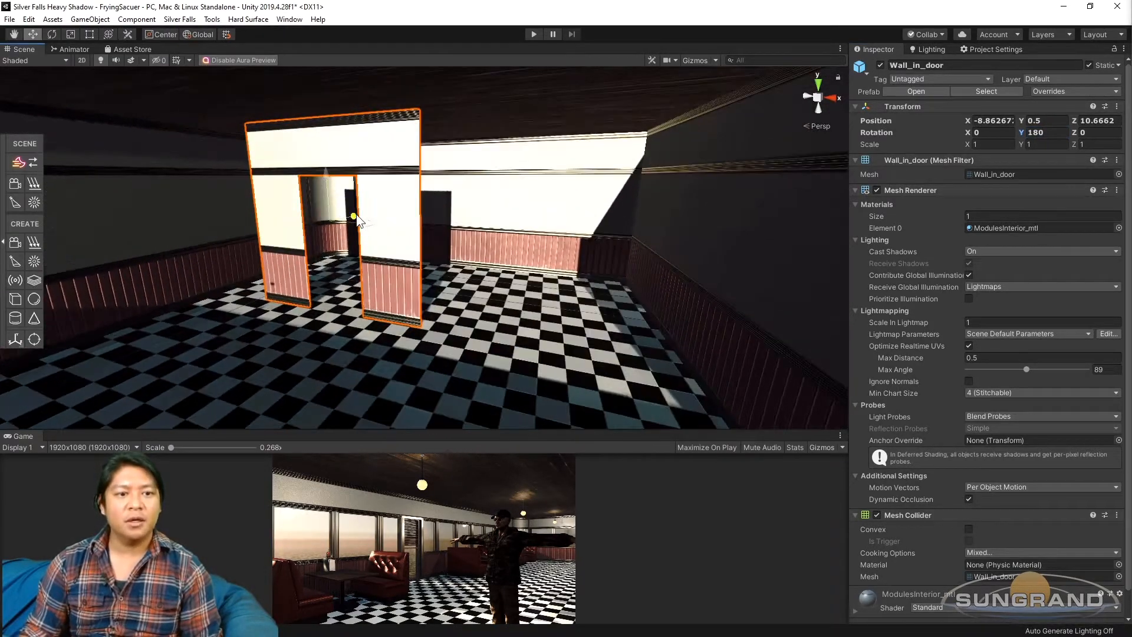
left_click_drag(354, 217, 391, 239)
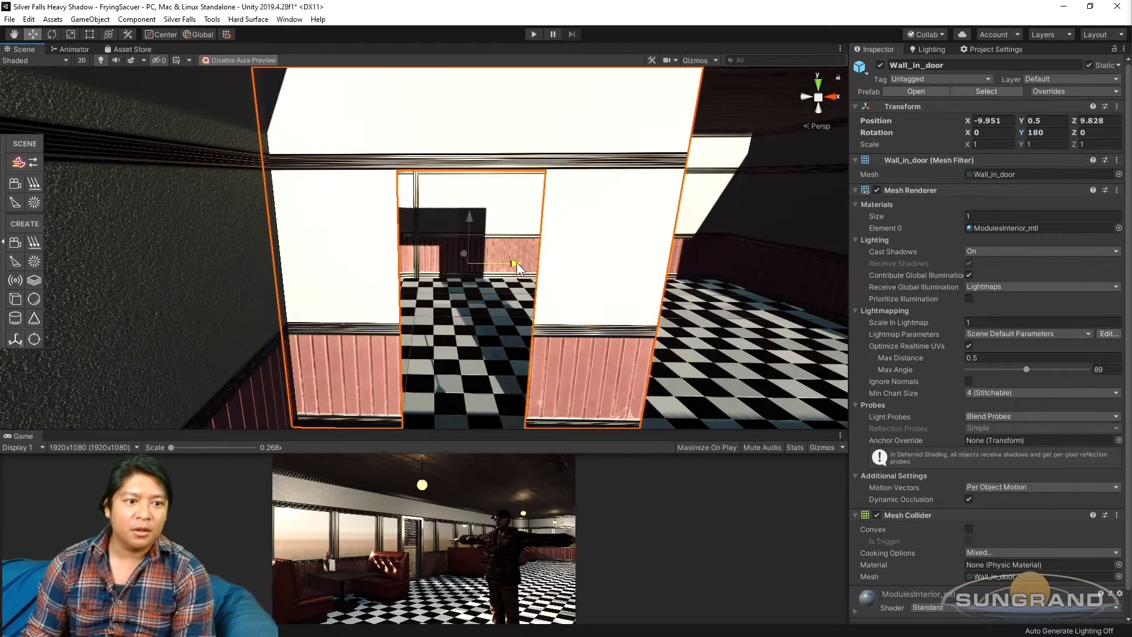
left_click_drag(517, 263, 506, 263)
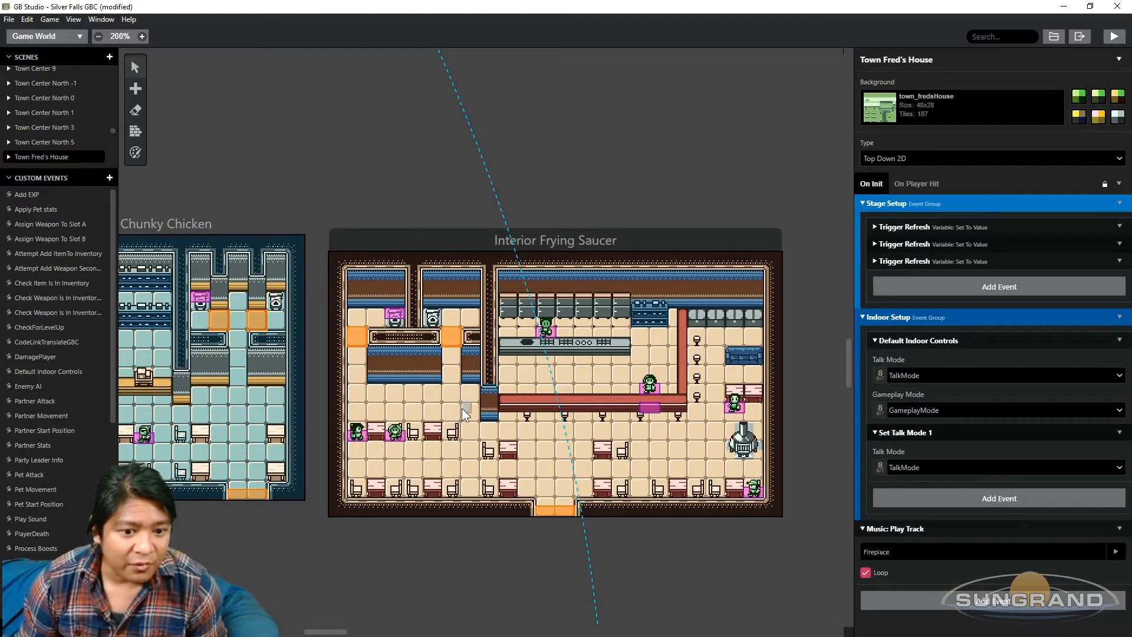
mouse_move(473, 397)
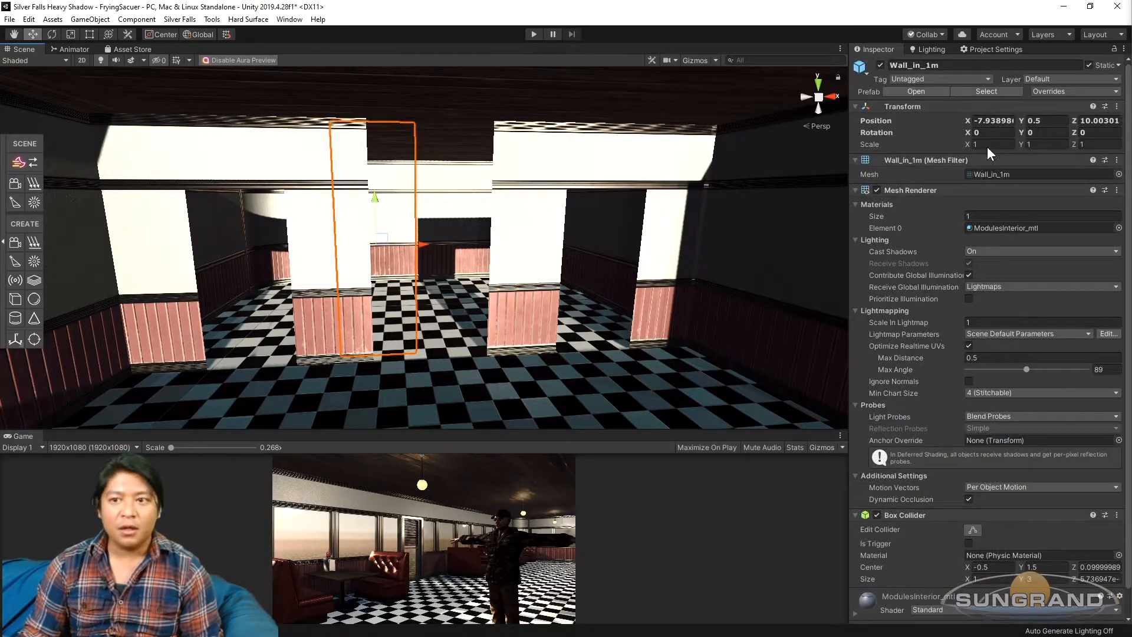
Step: Turn the Wall_in_door piece to Rotation Y 180 so the doorway faces into the diner
left_click(1044, 132)
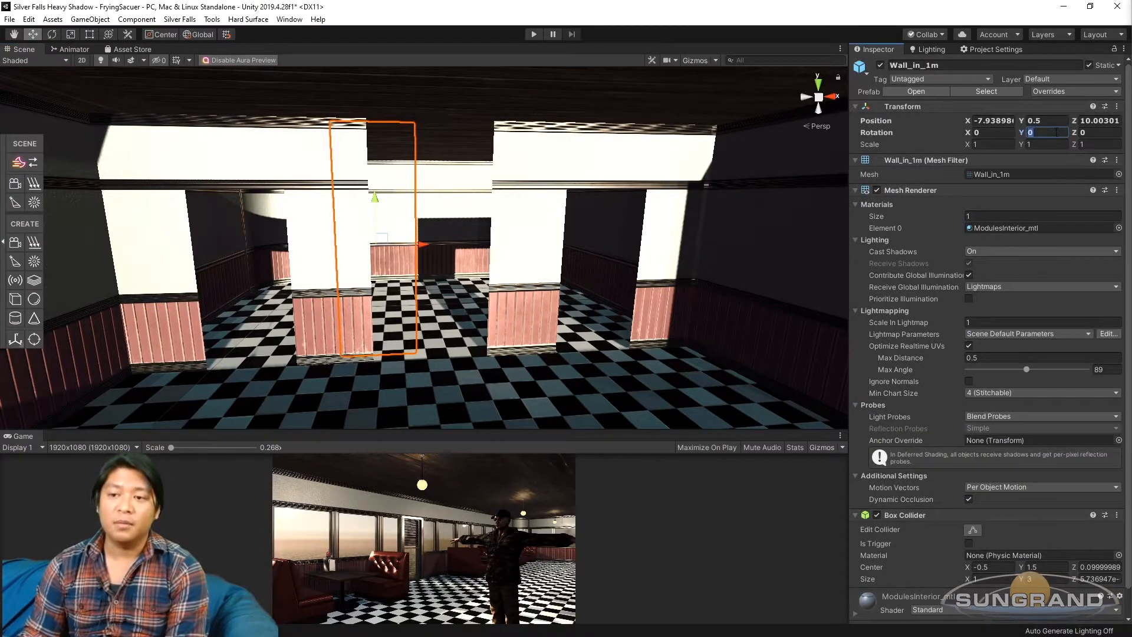
type("180")
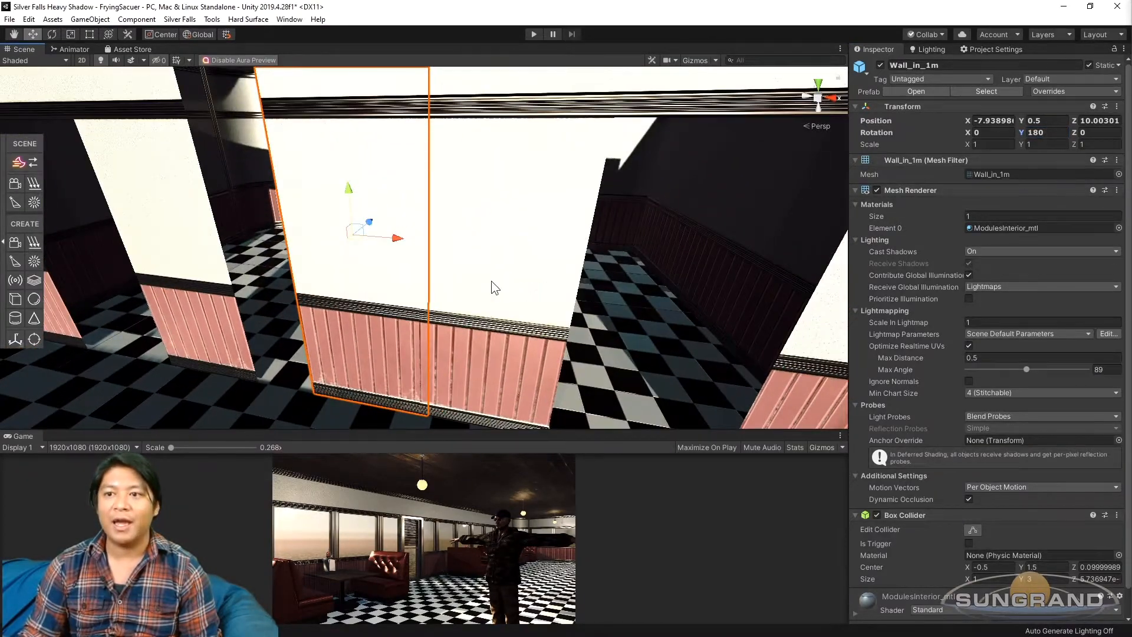
right_click(901, 106)
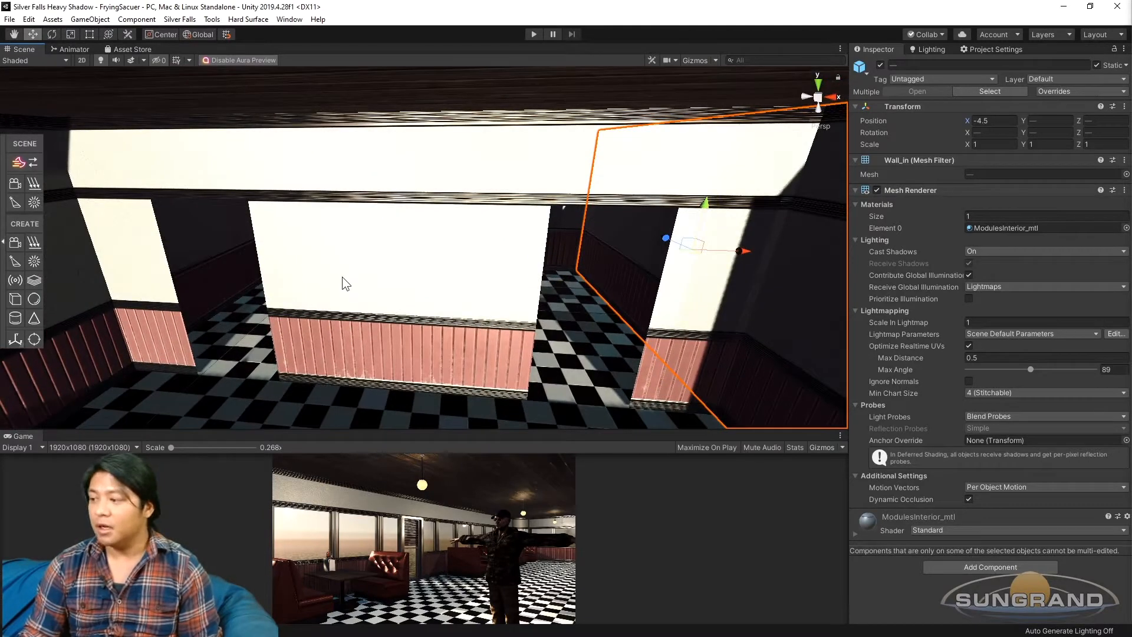
Step: Slide the interior wall pieces along the diner's side and zero the remaining Transform value
left_click_drag(343, 282, 373, 298)
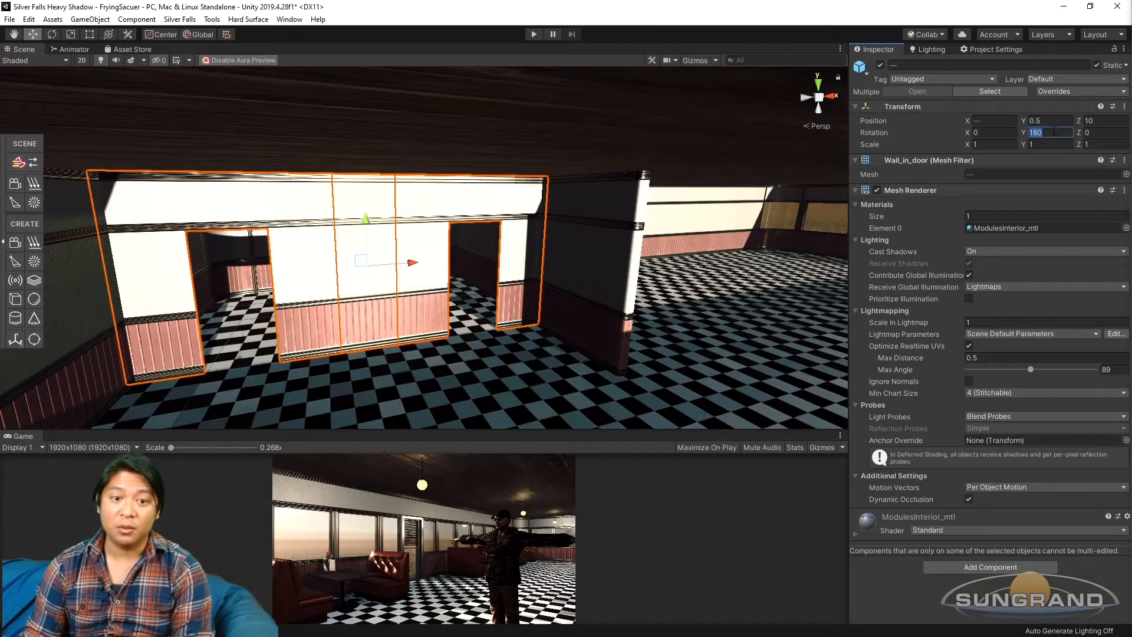
type("0")
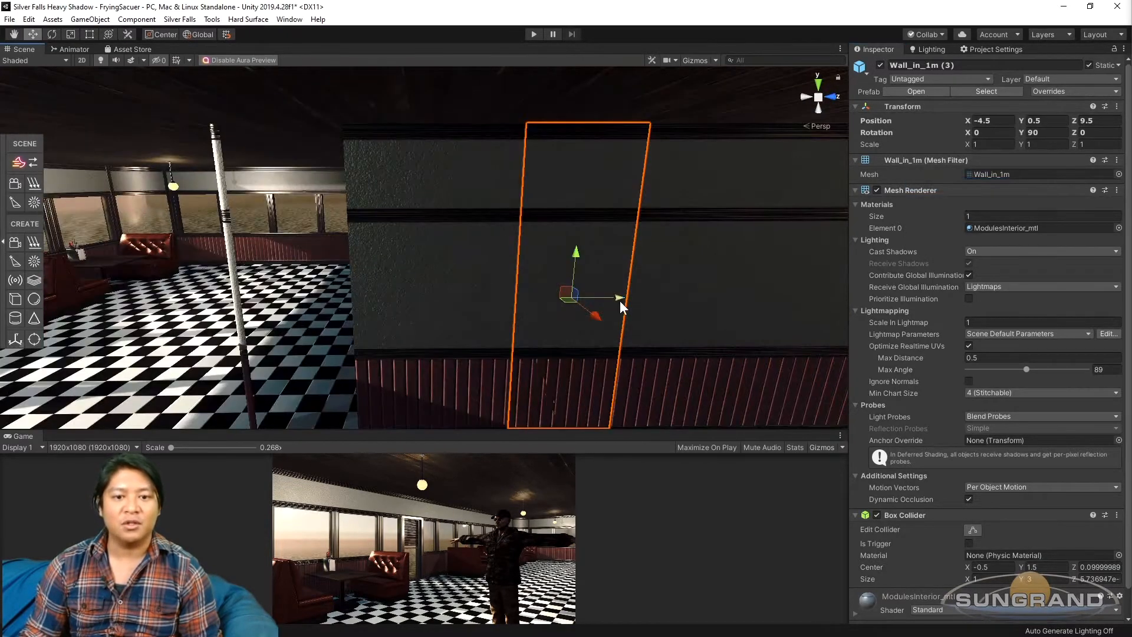
Step: Move the one-metre wall piece along the kitchen wall at X -4.5 and rotate it to Y 270
left_click_drag(621, 295, 346, 297)
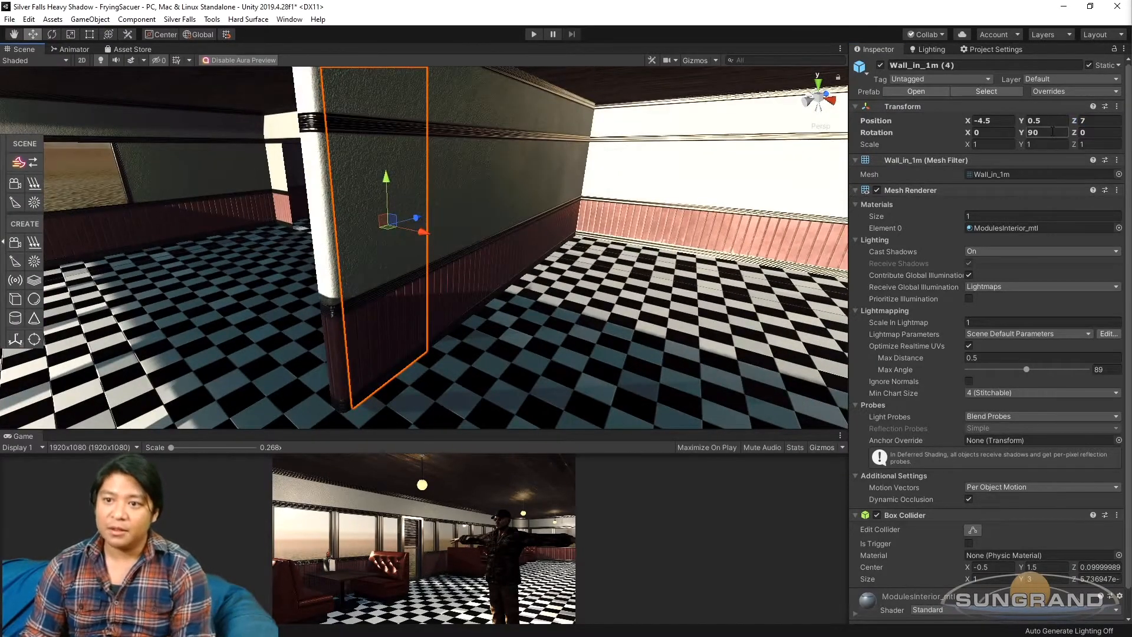
type("270")
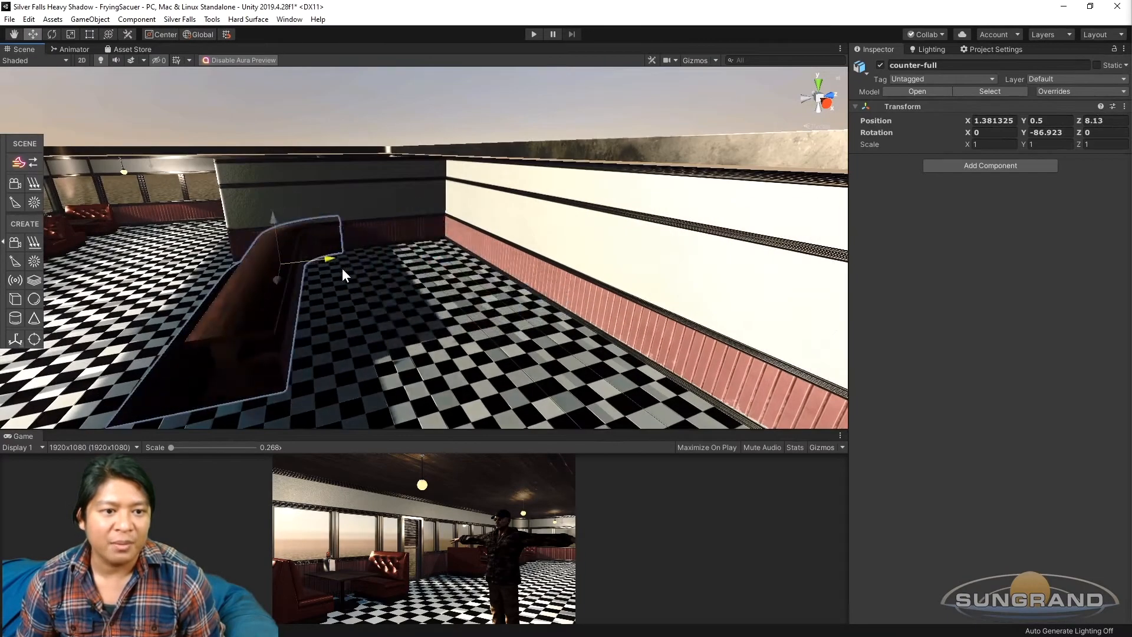
Step: Place the counter-full prefab on the checkered floor and set its Transform value to -1
left_click_drag(344, 274, 497, 300)
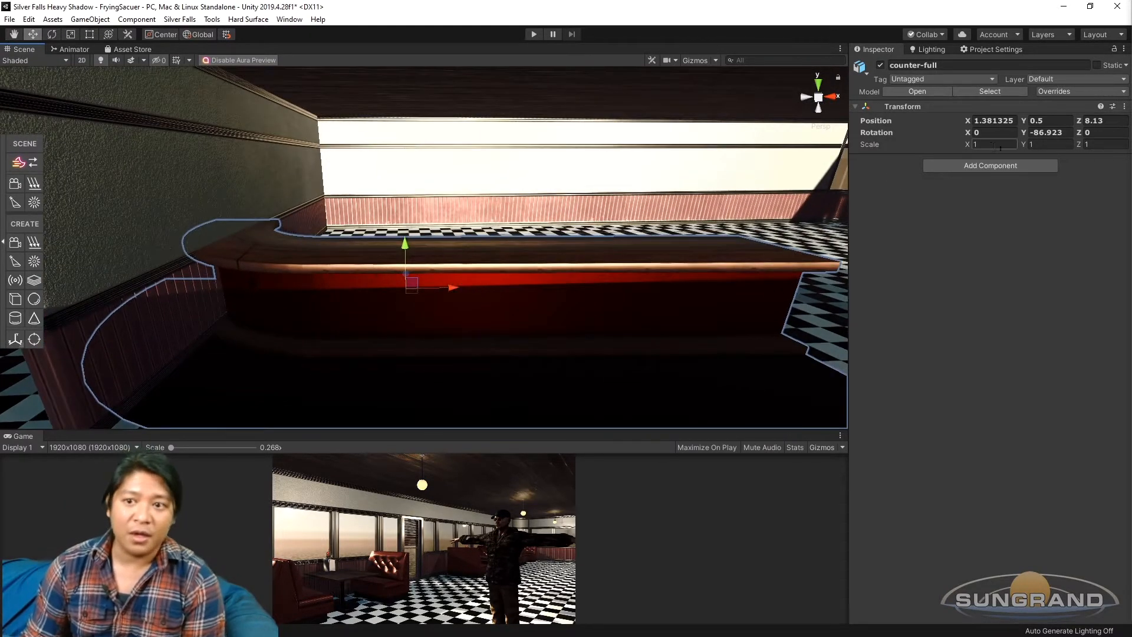
type("-1")
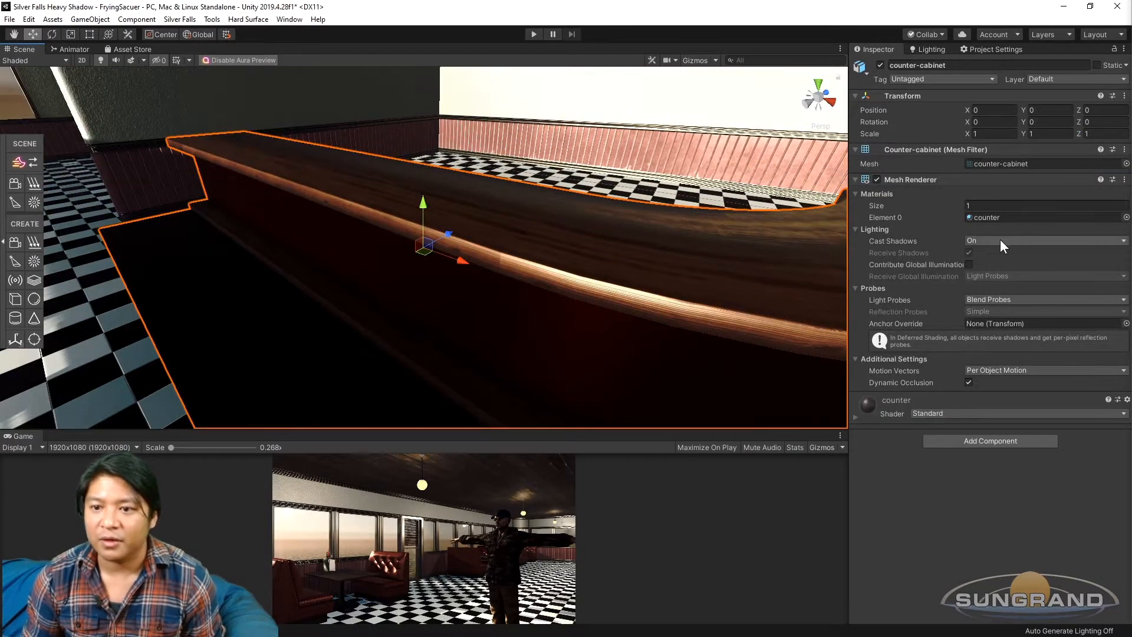
mouse_move(820, 286)
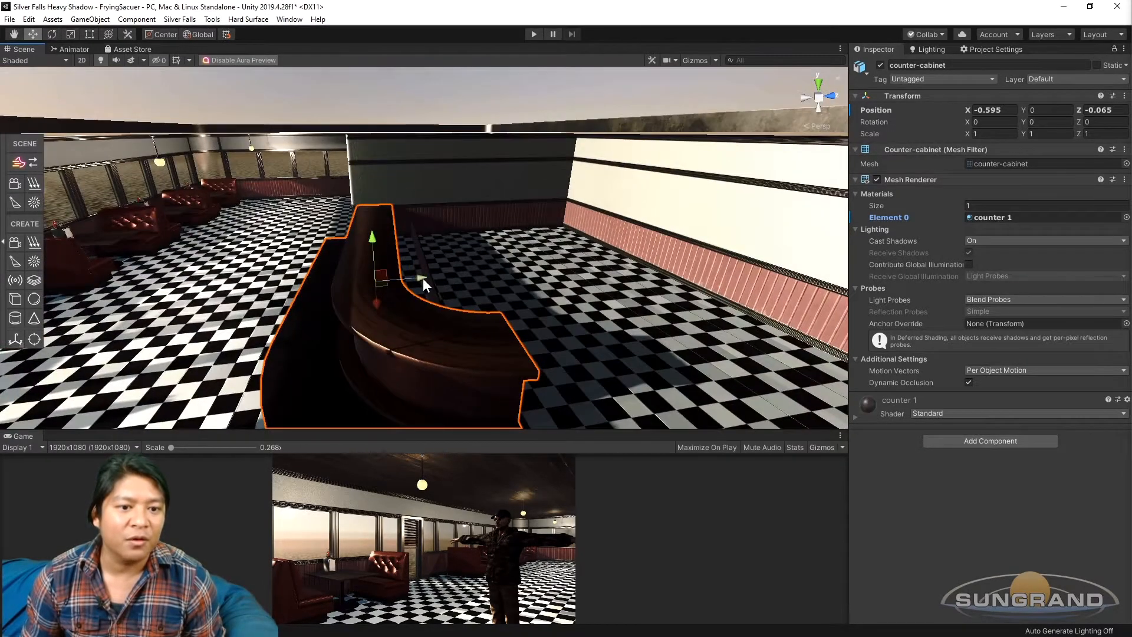
Step: Nudge the counter cabinet slightly into place within the curved counter
left_click_drag(422, 278, 436, 279)
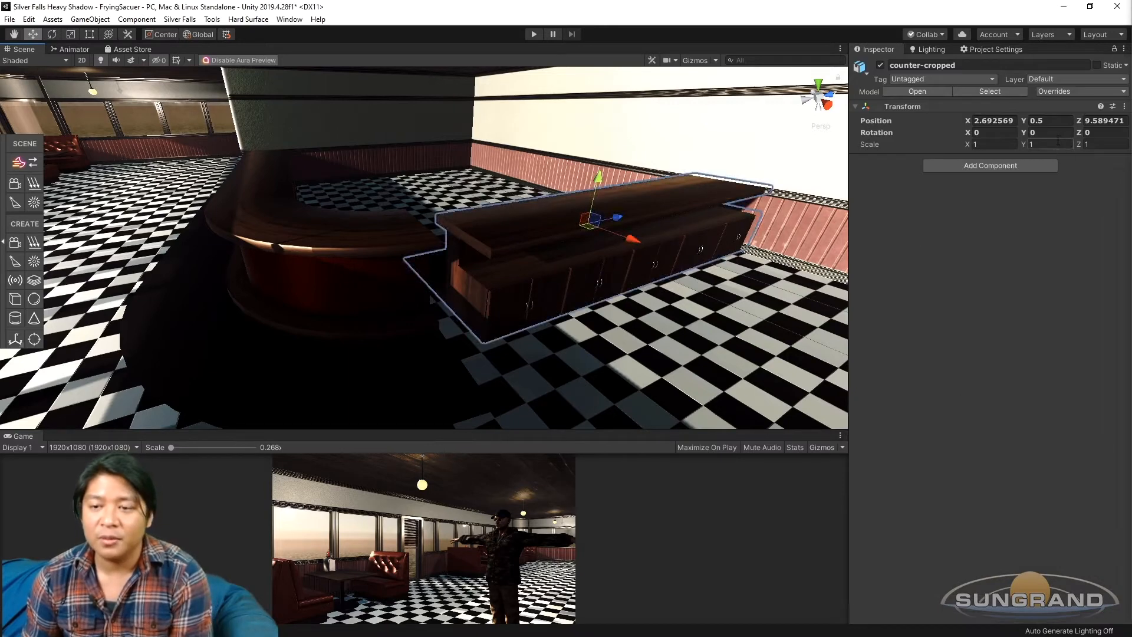
Step: Turn counter-cropped to Y 180 and move it beside the curved counter toward the far end
type("180")
type("12.52")
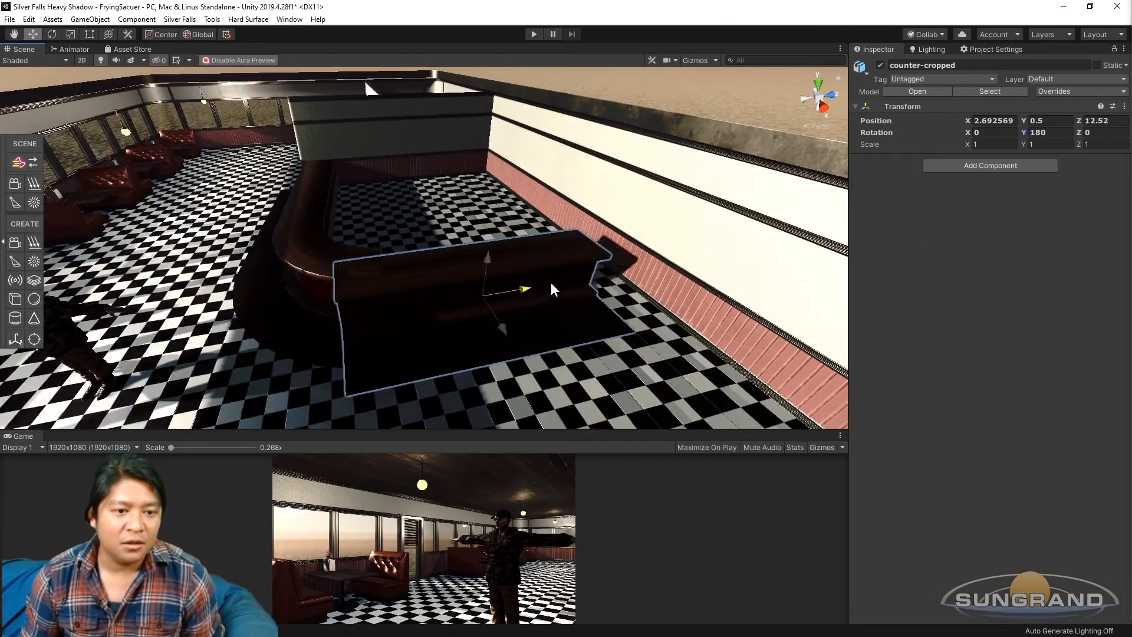
left_click_drag(525, 290, 549, 326)
type("2.4")
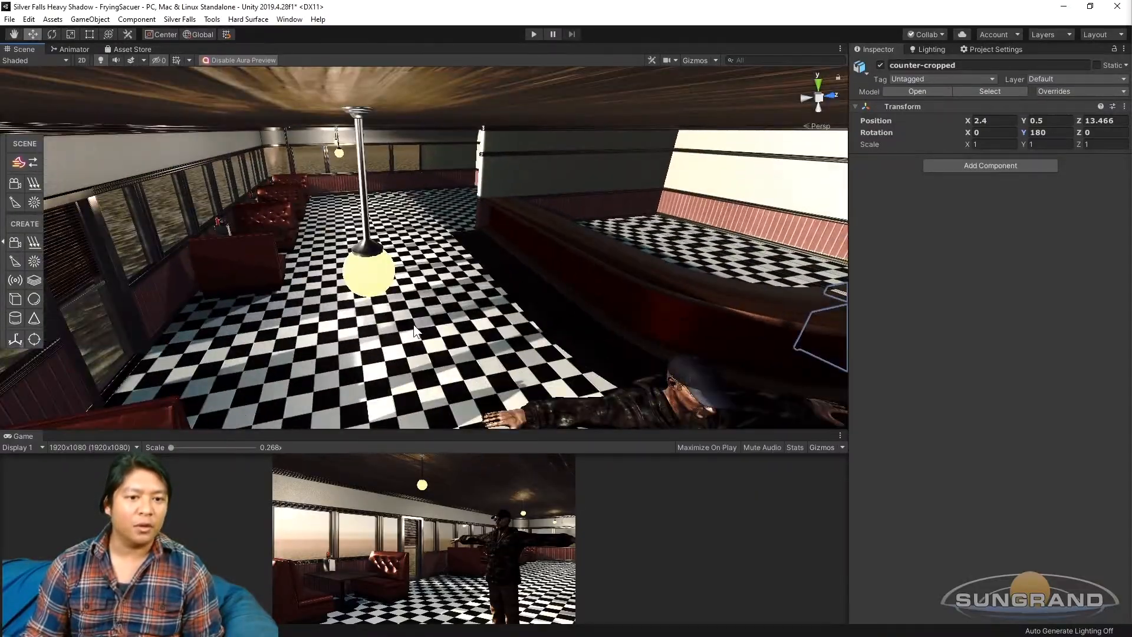
left_click_drag(415, 332, 347, 254)
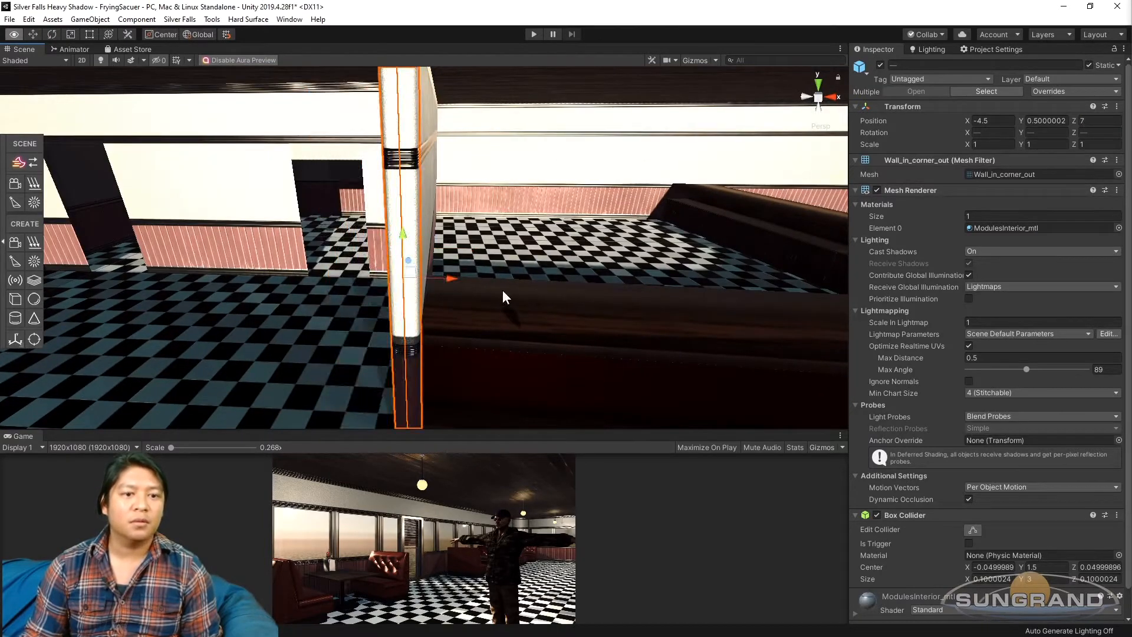
left_click_drag(506, 289, 382, 278)
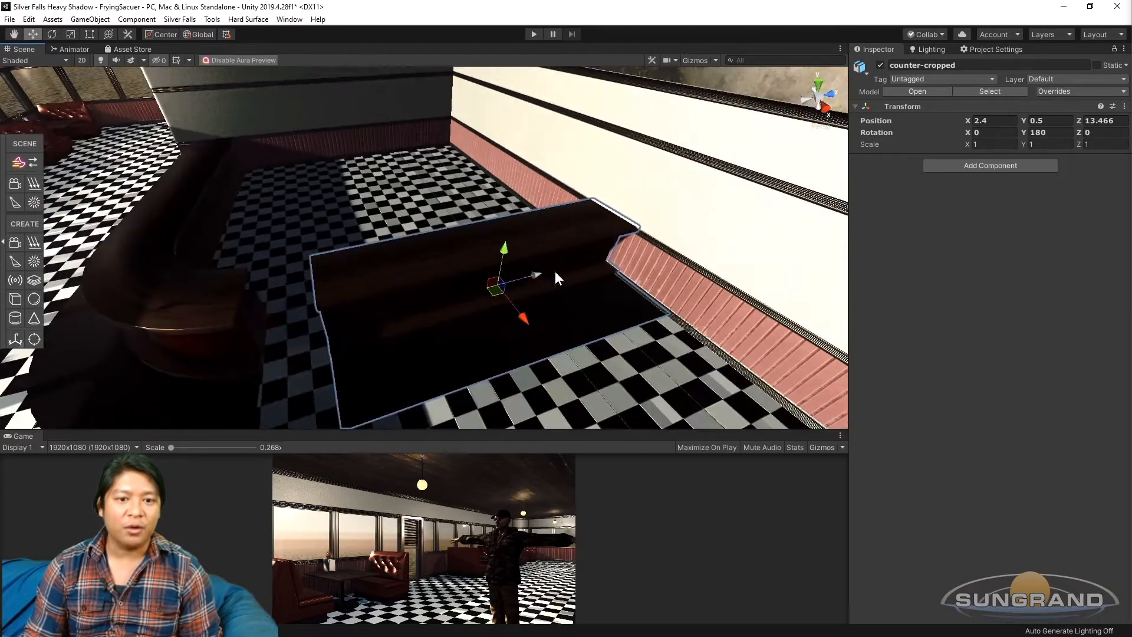
Step: Shift the cropped counter piece along the red-trimmed wall
left_click_drag(534, 275, 480, 289)
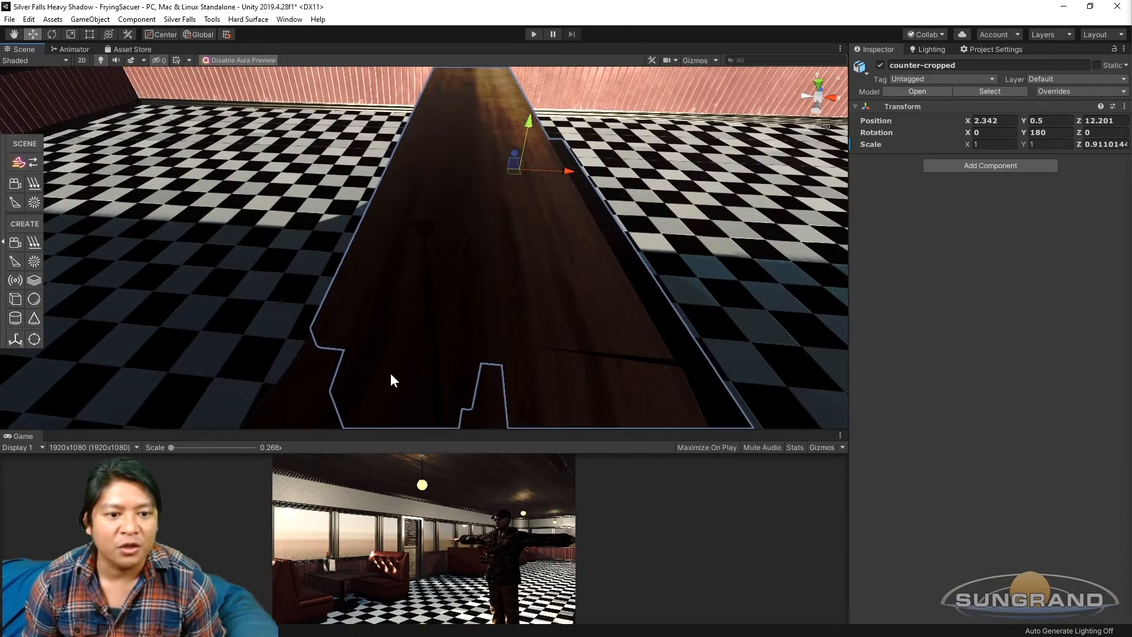
Step: Shorten counter-cropped to about 0.911 Scale Z so it fits against the full counter at Z 12.201
left_click_drag(567, 171, 568, 171)
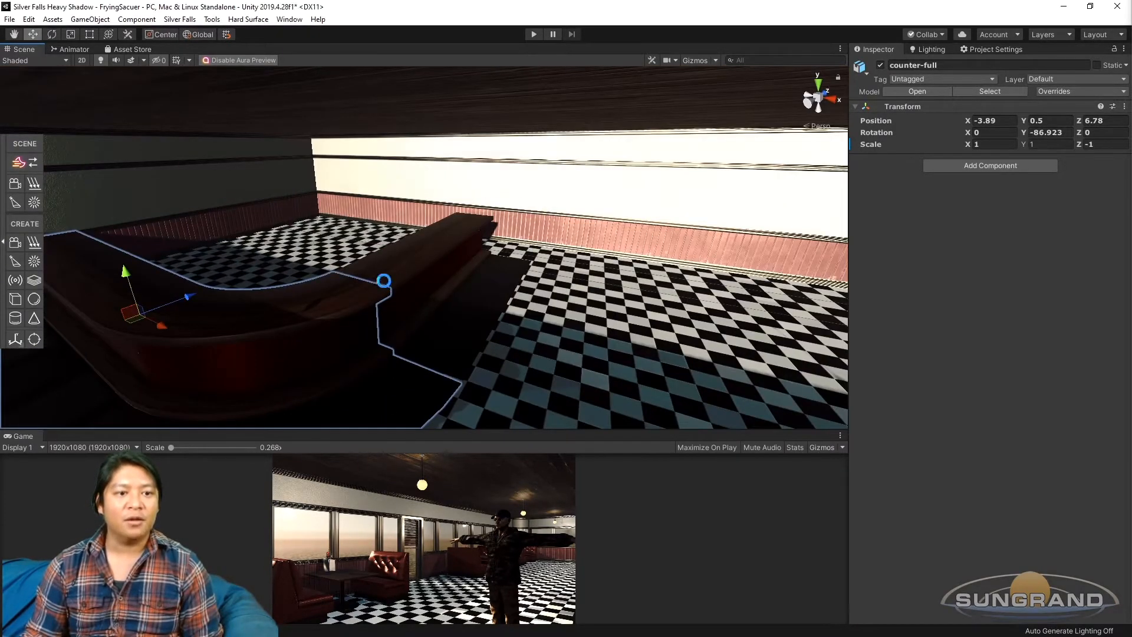
Step: Fit counter-full's curved end against the straight cropped counter to form one continuous counter
left_click_drag(382, 281, 448, 276)
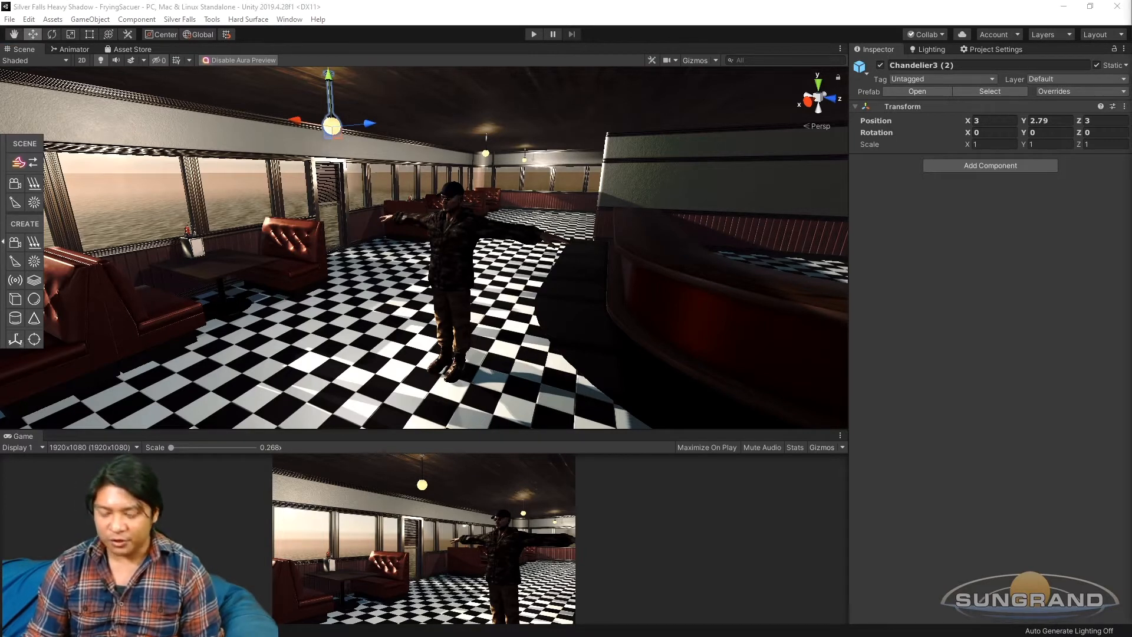
Step: Find the Reflection Probe via a 'prob' Hierarchy search and scroll its Inspector to the Bake button
type("prob")
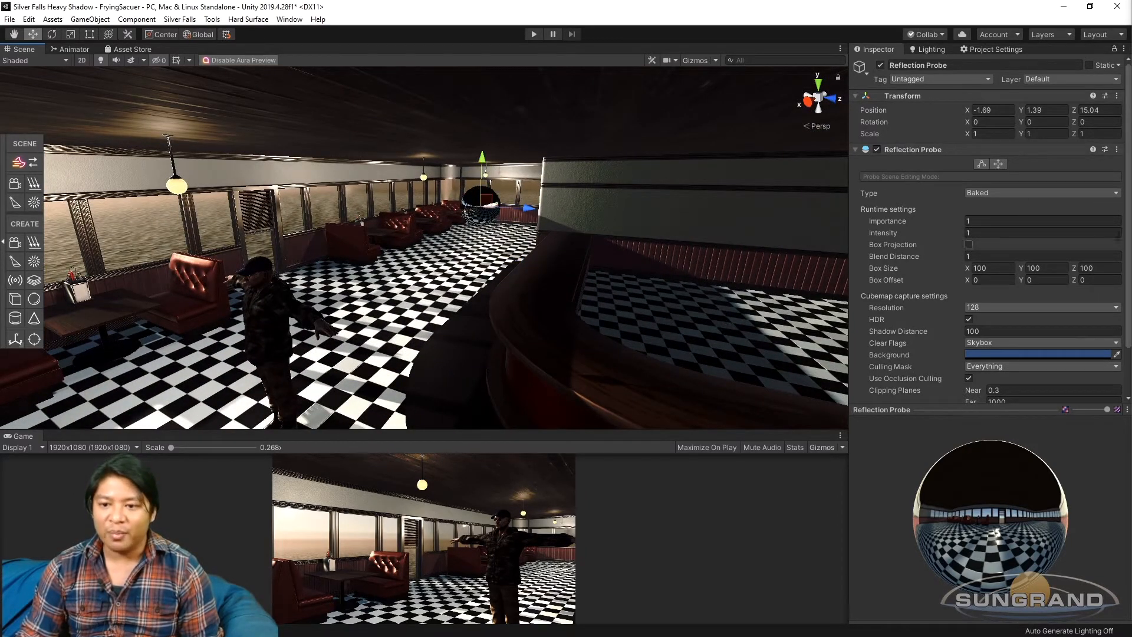
left_click(1040, 363)
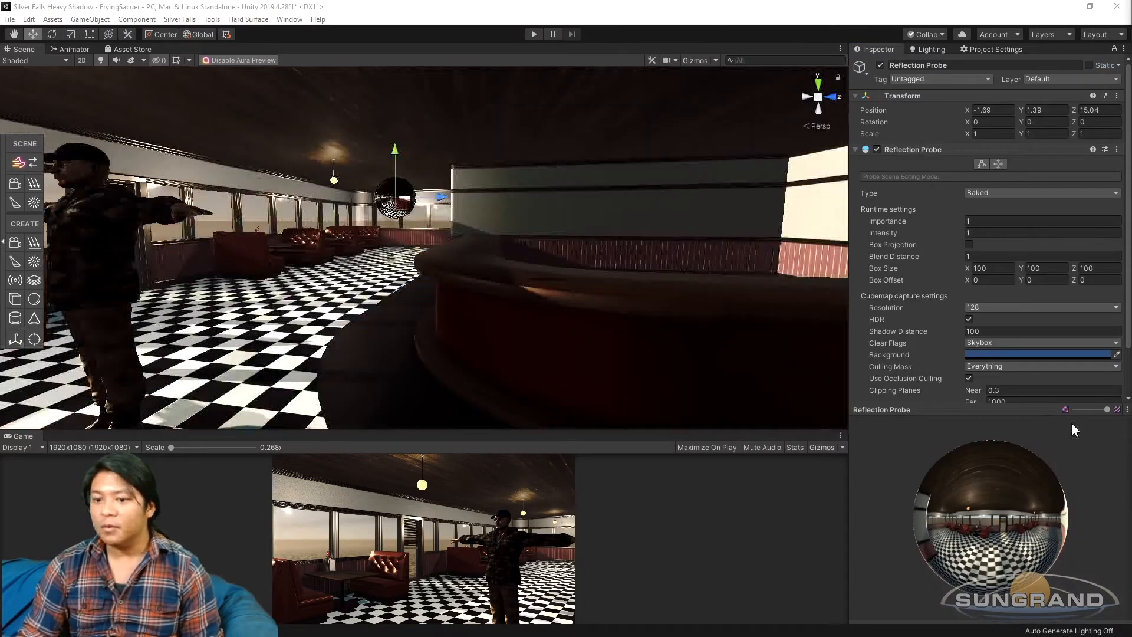
scroll("down", 3)
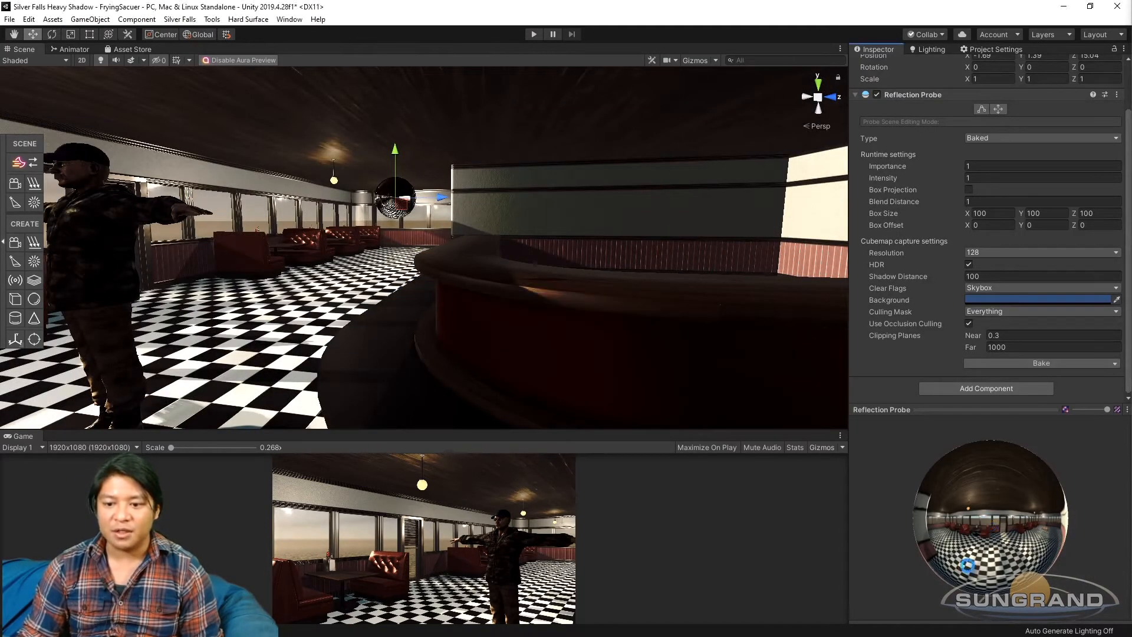